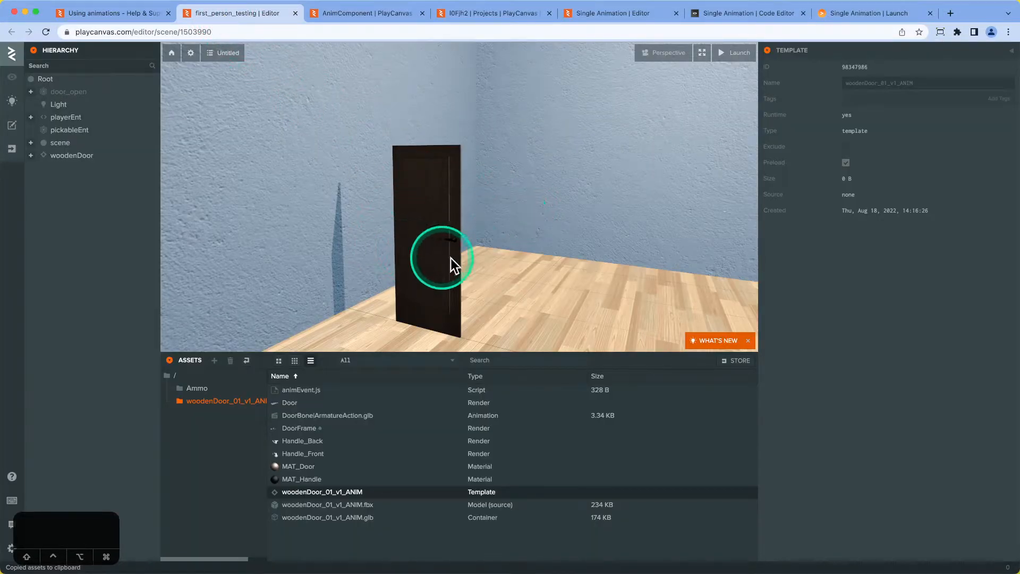
mouse_move(456, 264)
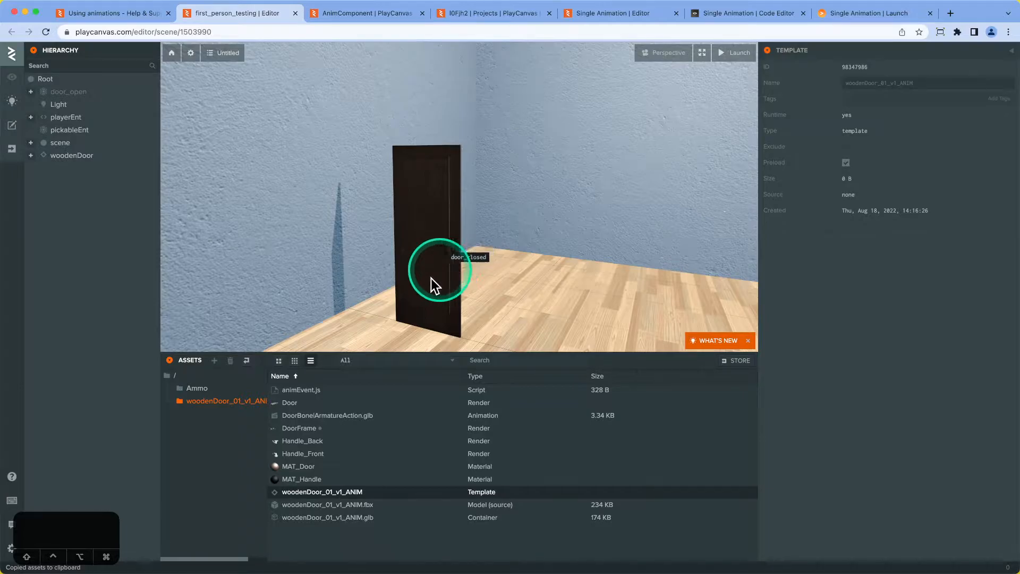
- Preview the DoorBone|ArmatureAction.glb animation and scrub it to watch the door swing open
left_click(326, 416)
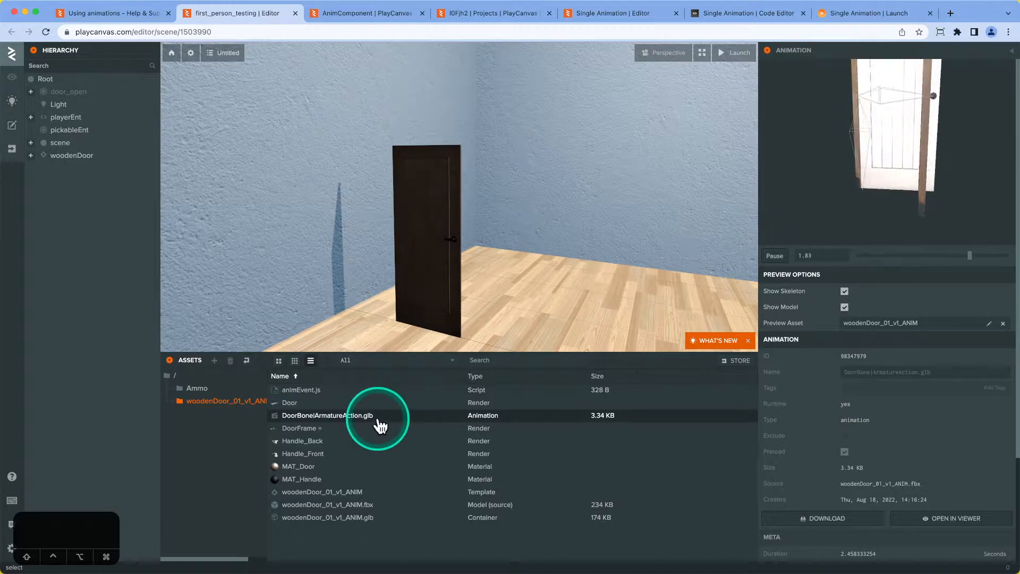
mouse_move(582, 300)
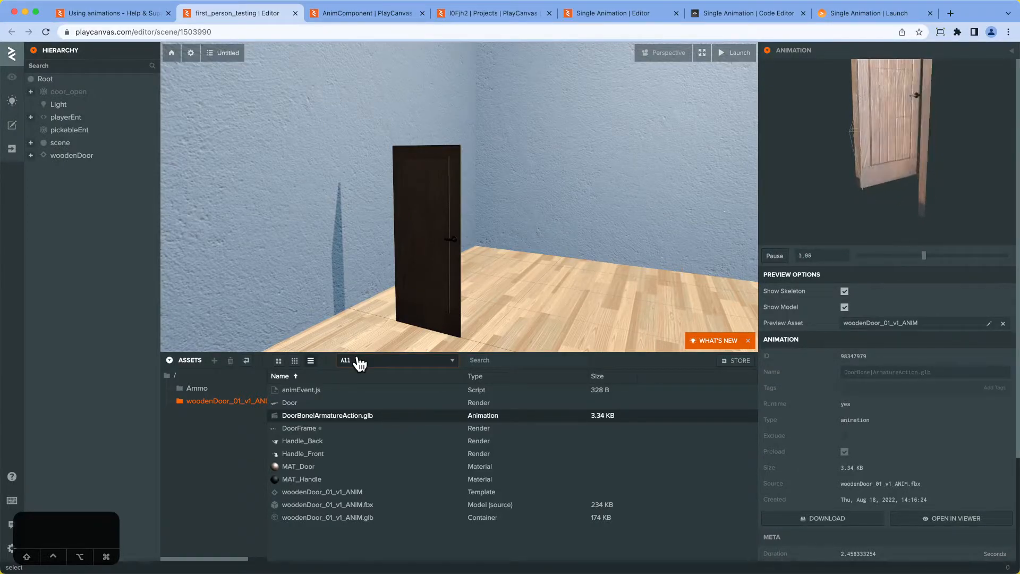
left_click(882, 255)
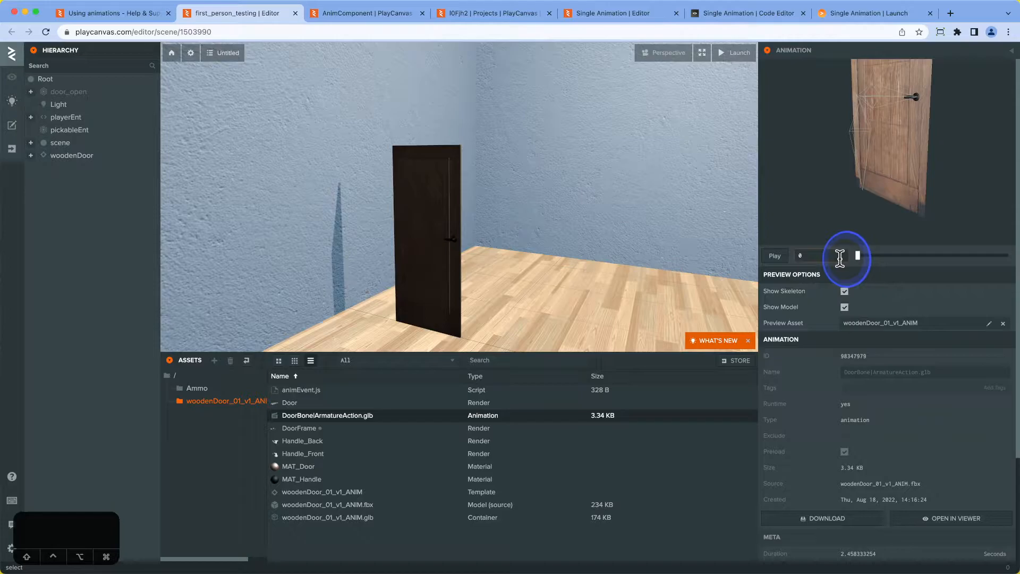
mouse_move(843, 255)
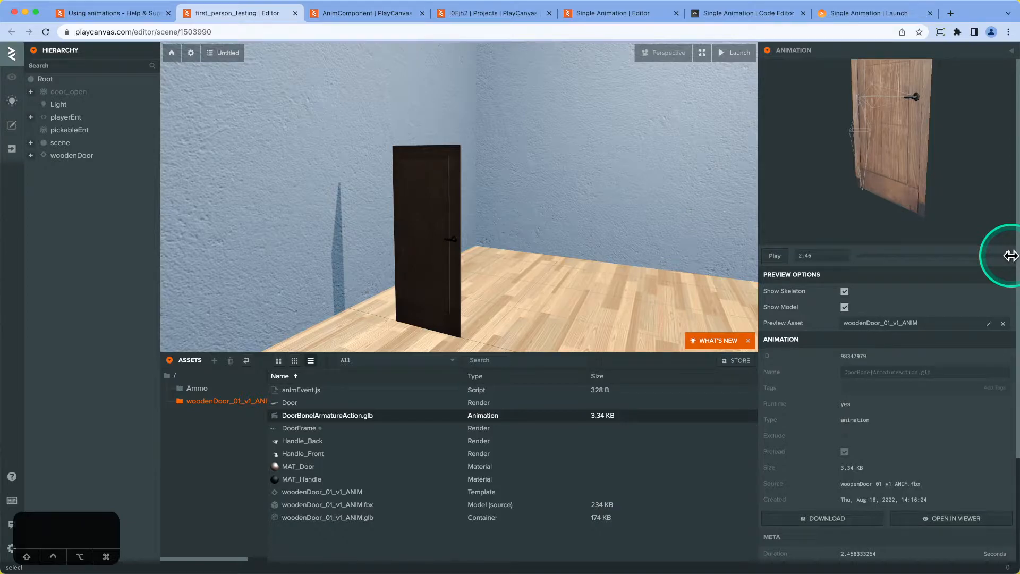
mouse_move(926, 267)
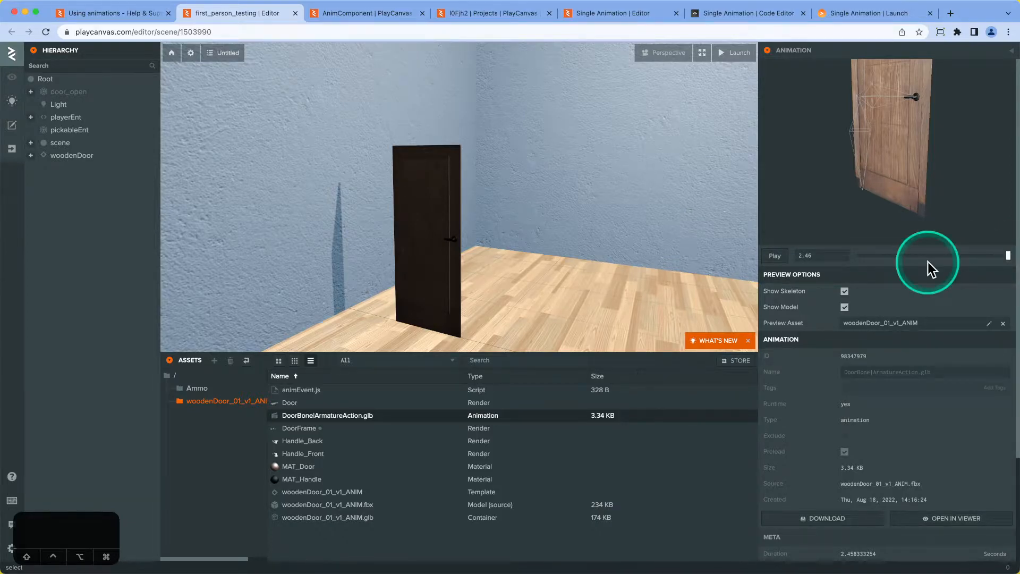
- Create a blank project named Single Animation from the dashboard and open it in the editor
left_click(491, 13)
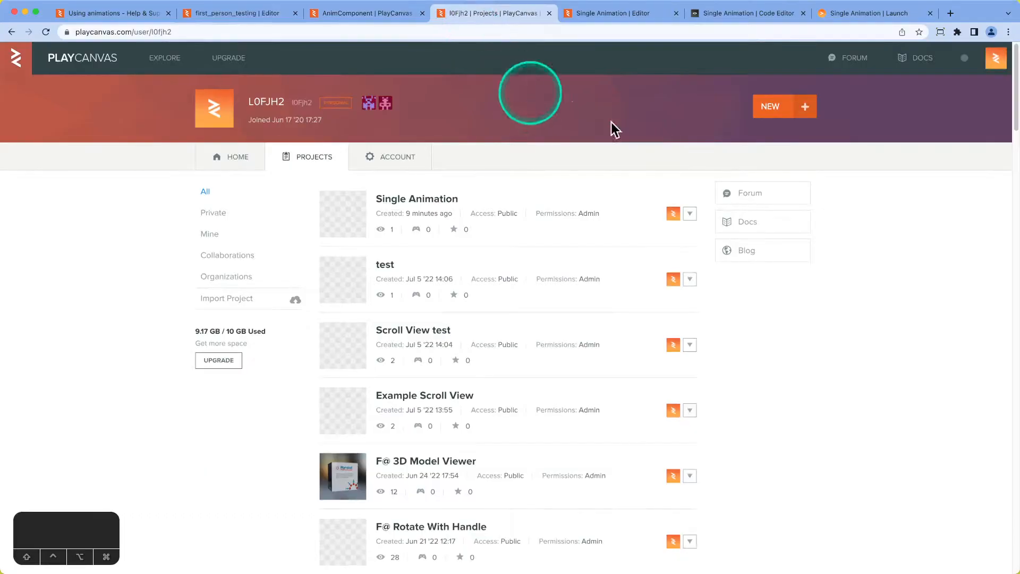
left_click(770, 106)
type("Single Animation")
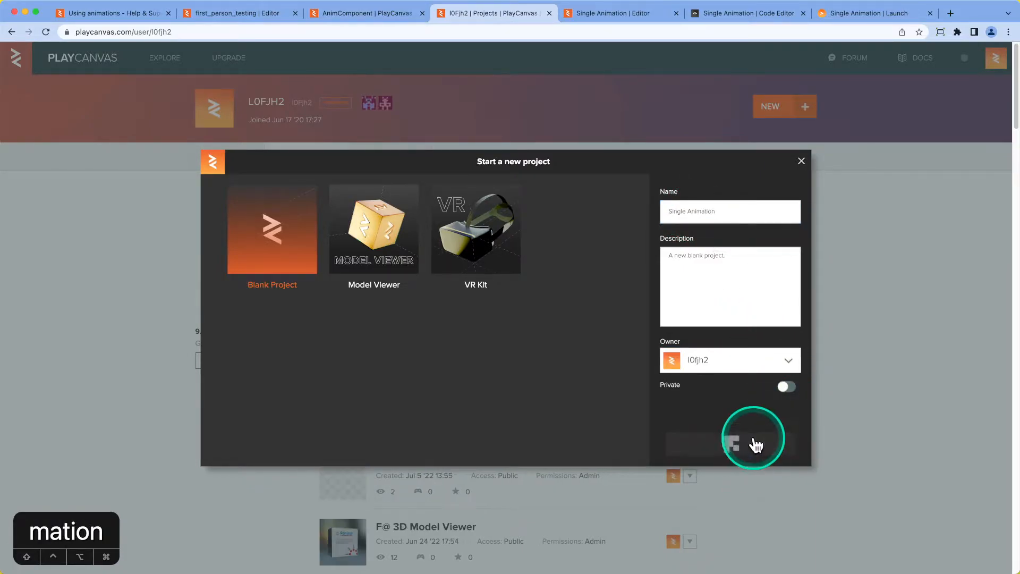
left_click(752, 444)
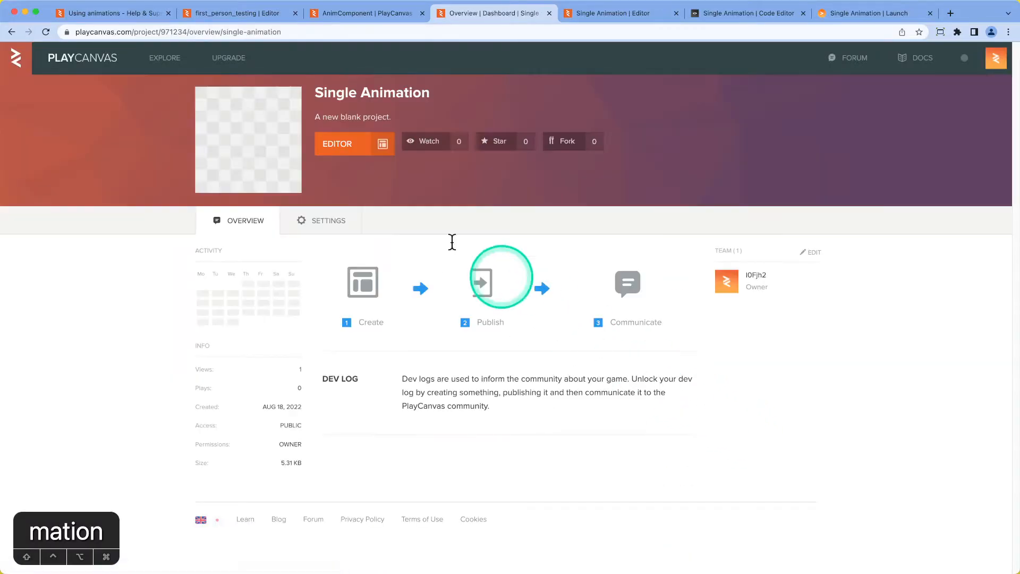
left_click(336, 143)
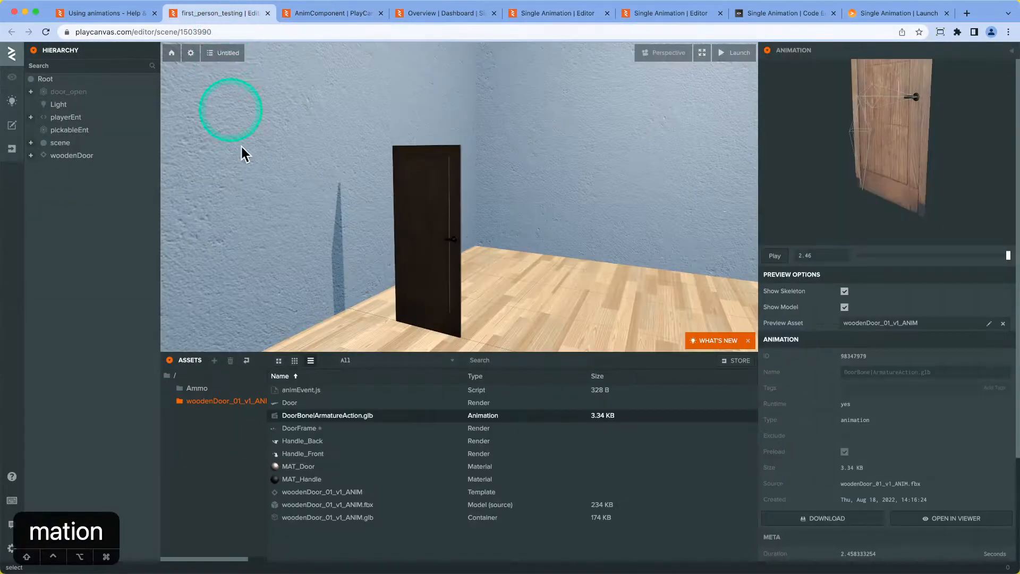
- Add a door folder in Assets holding the wooden door's meshes, animation, textures and template
right_click(321, 491)
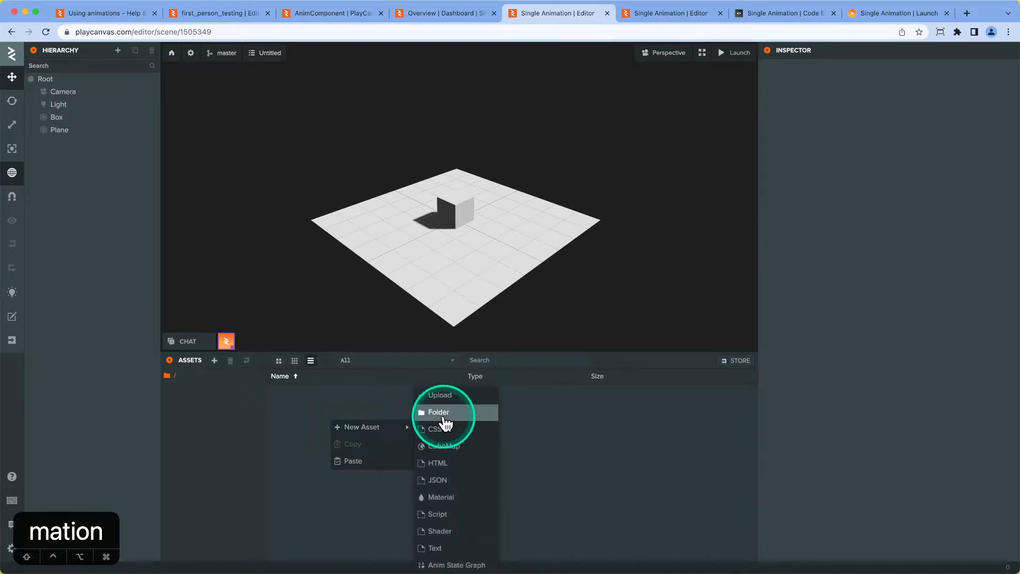
left_click(438, 412)
type("door")
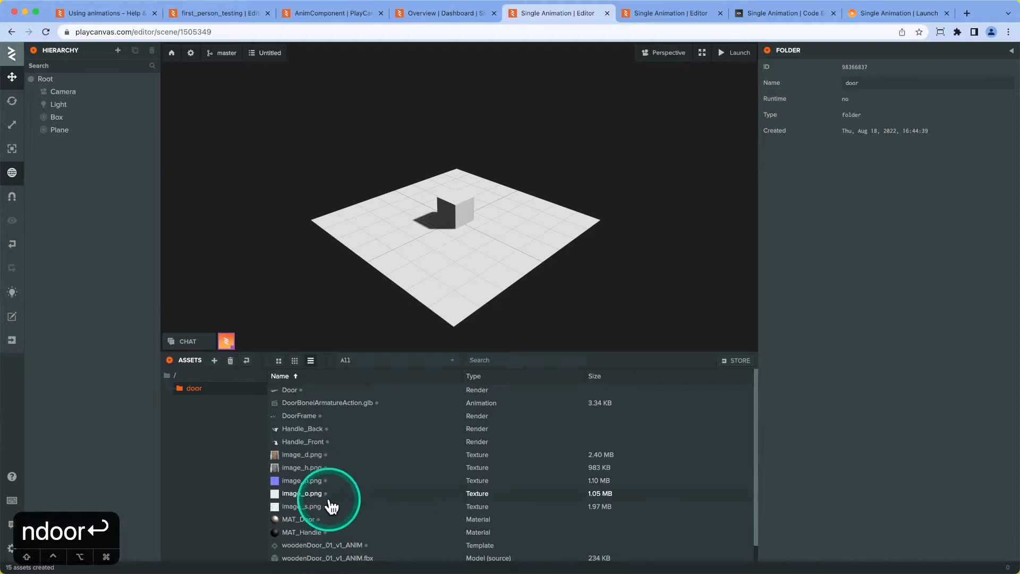
left_click(299, 519)
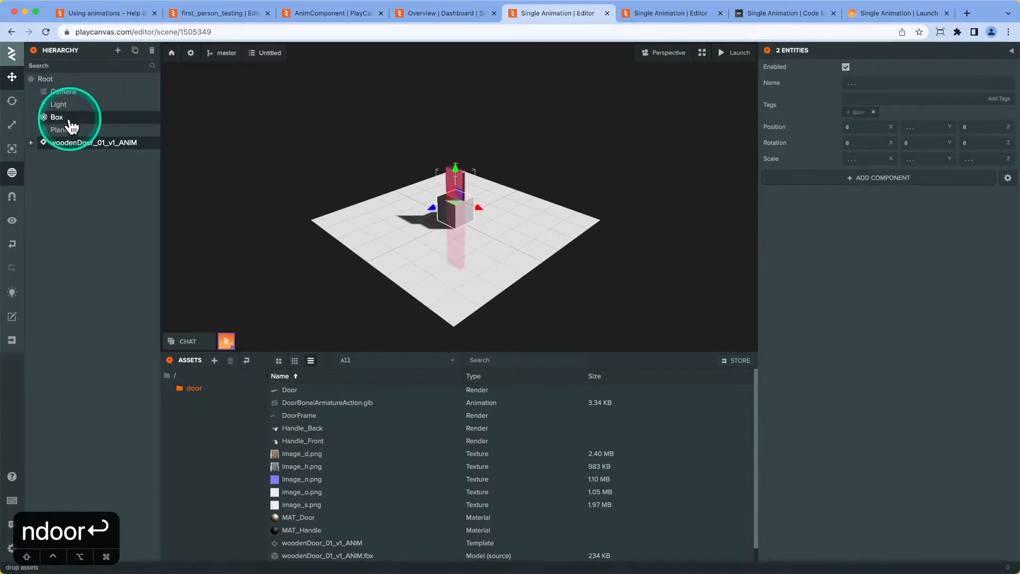
- Delete the Box and remove the wooden door's Collision and Rigidbody components
key("Delete")
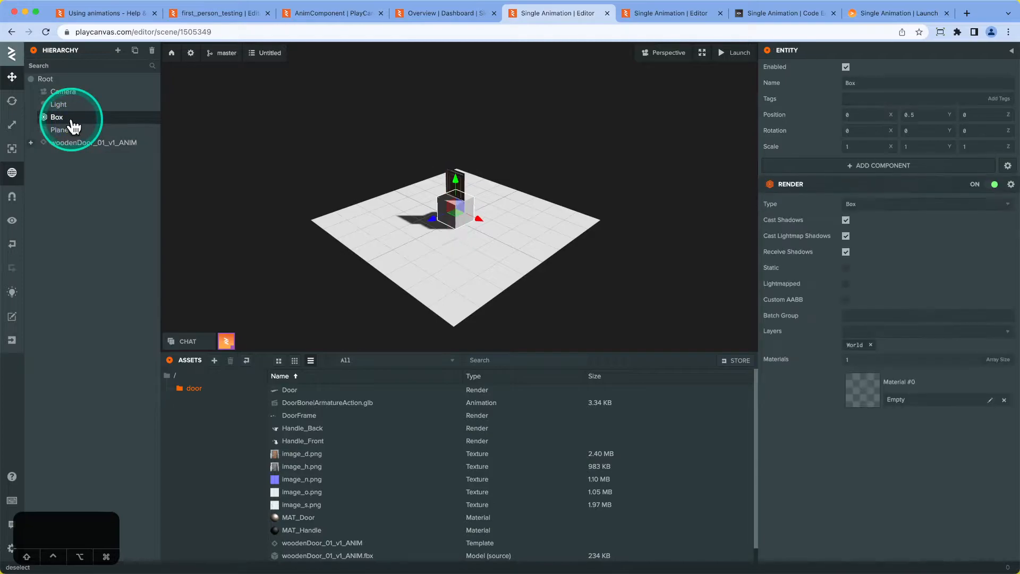
left_click(91, 130)
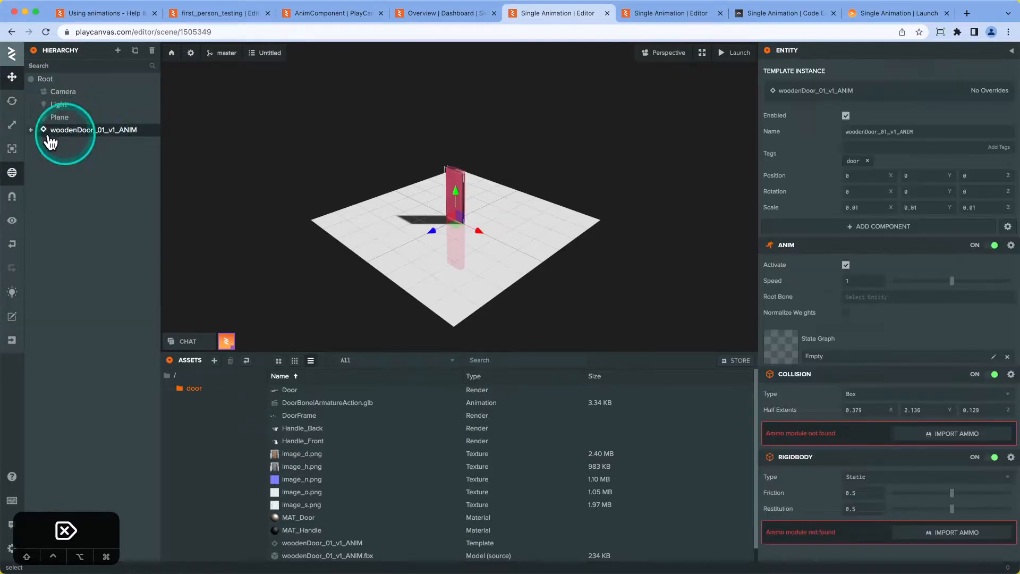
left_click(1011, 374)
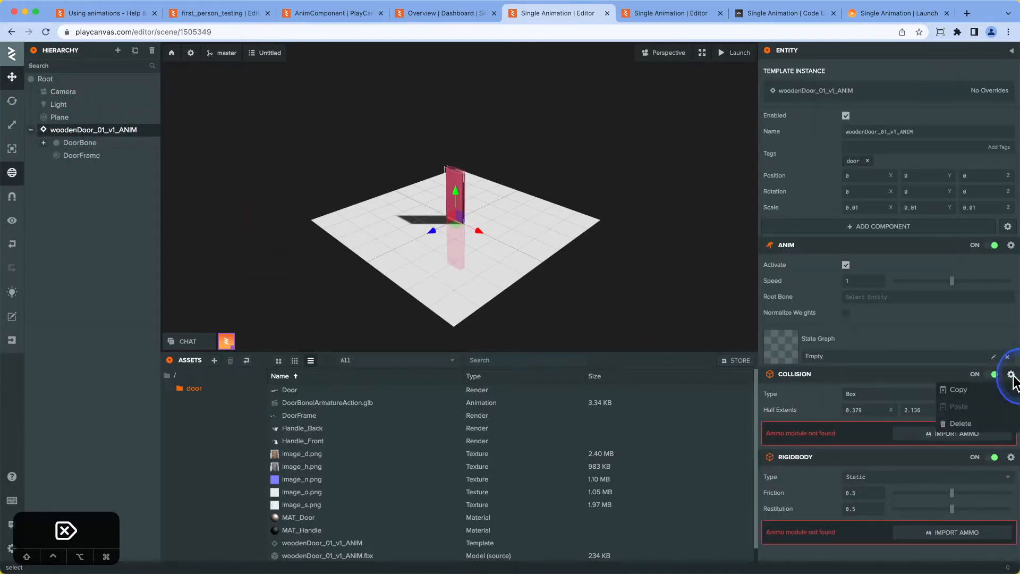
left_click(958, 423)
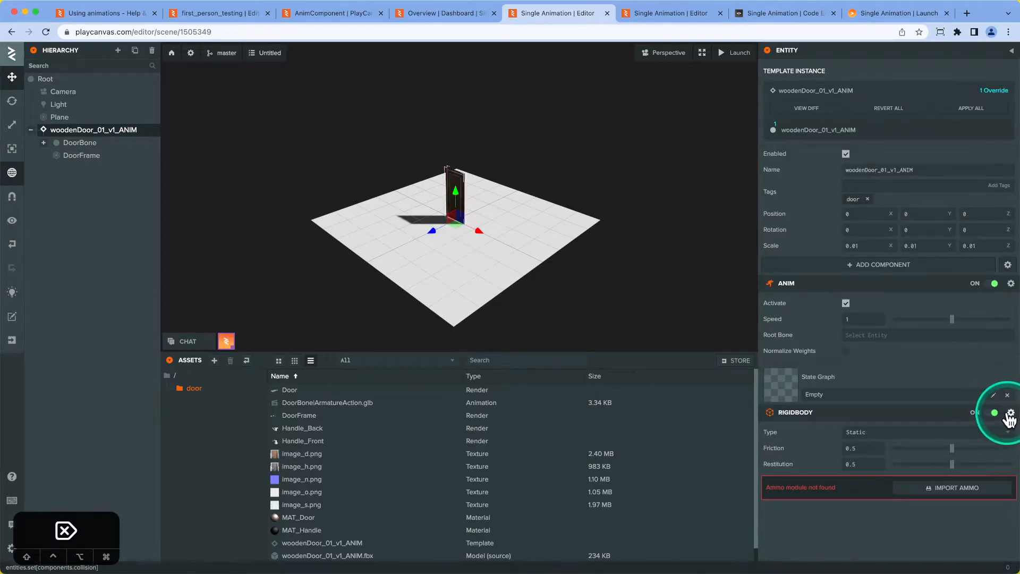
left_click(1010, 412)
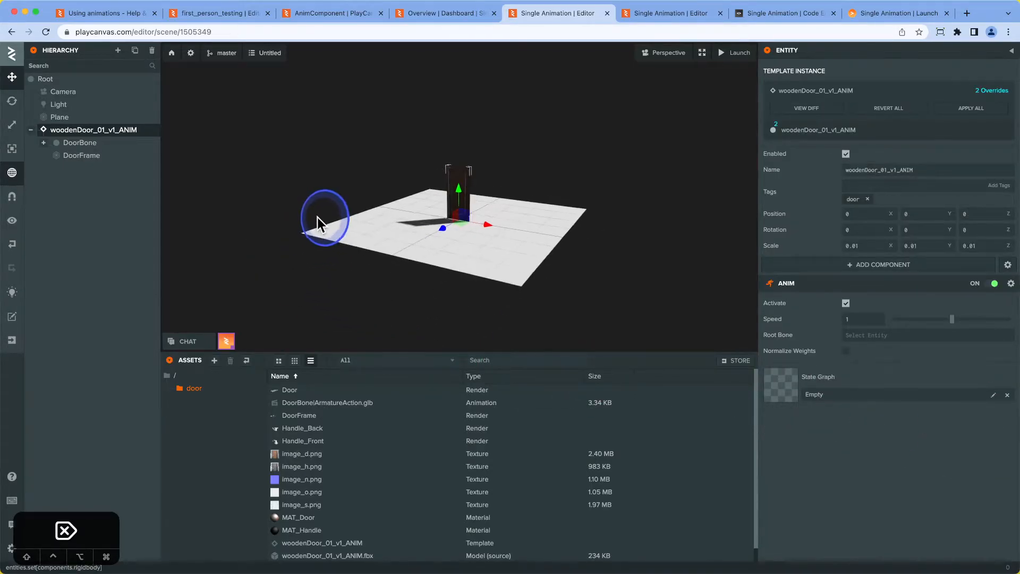
left_click(57, 104)
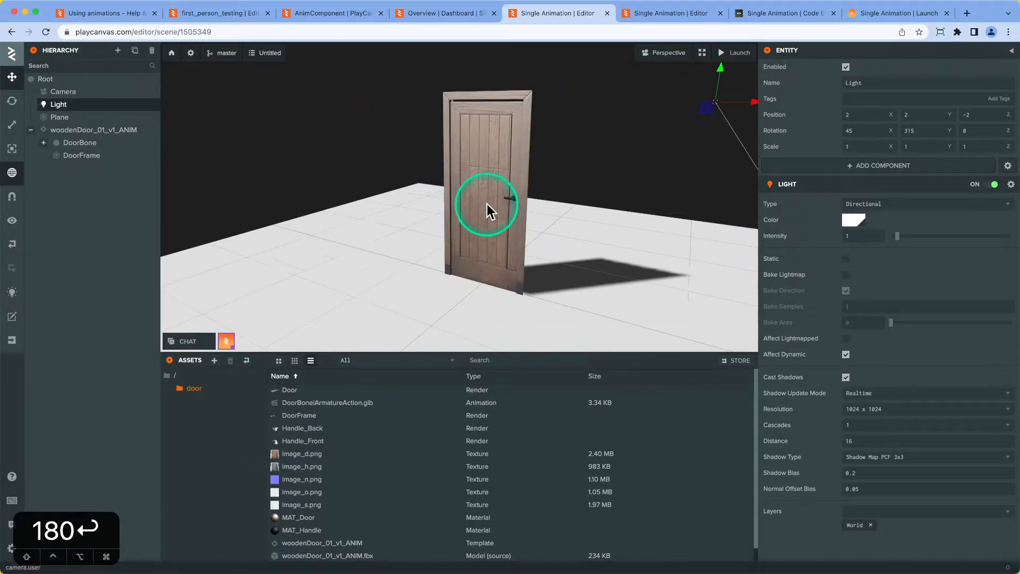
- Assign a new anim state graph asset to the wooden door's Anim component
left_click(93, 129)
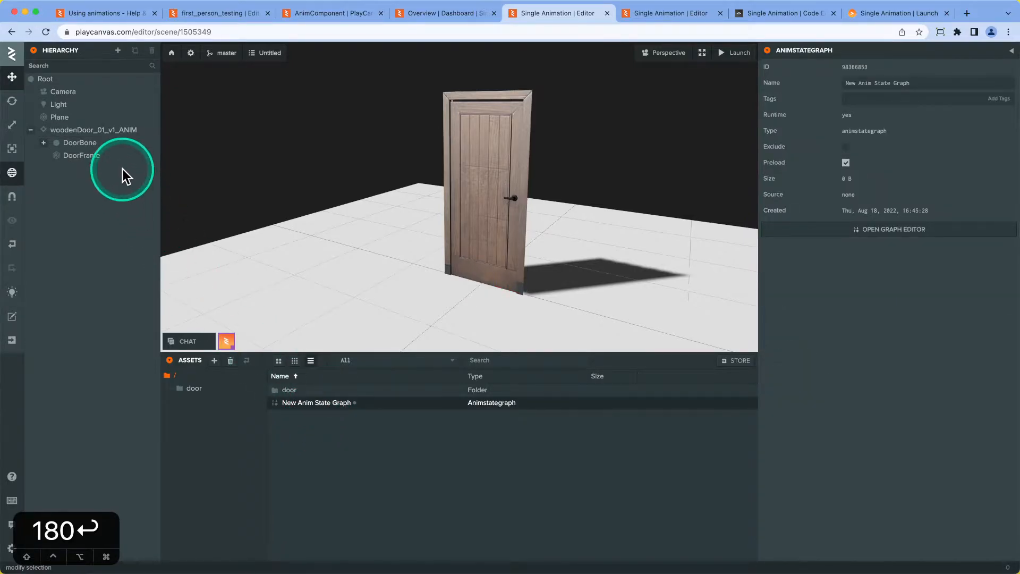
left_click(94, 130)
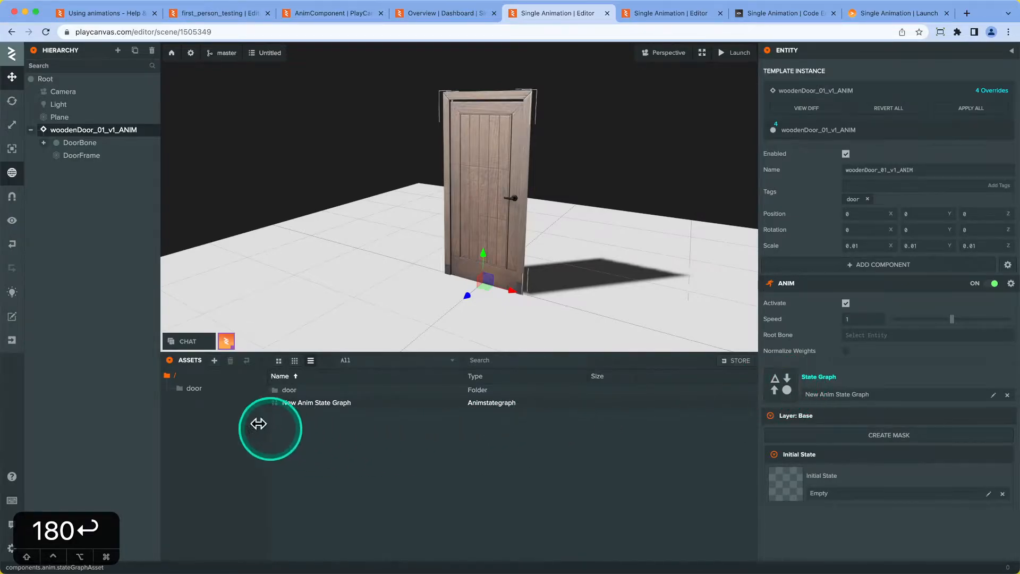
left_click(192, 389)
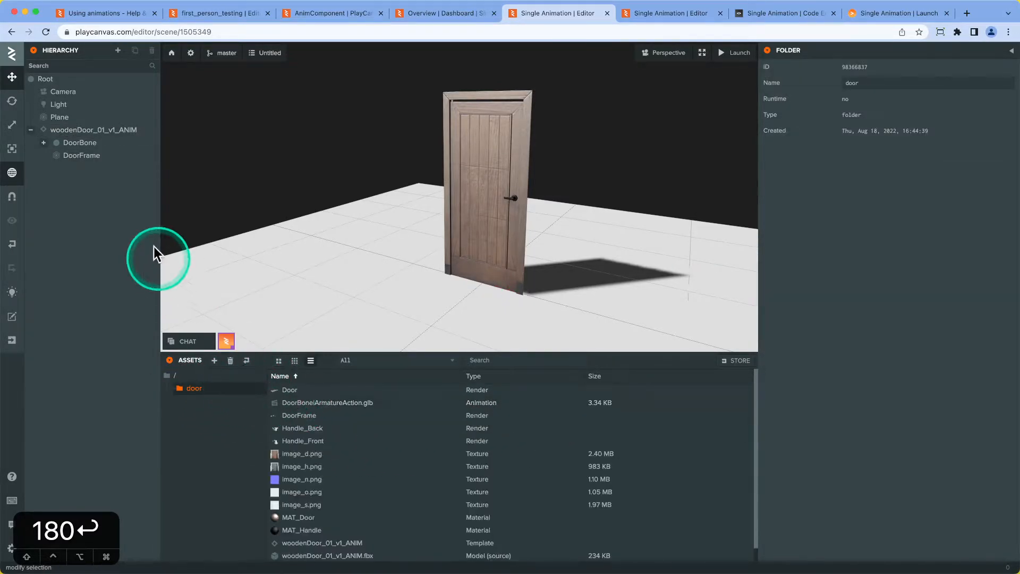
left_click(94, 130)
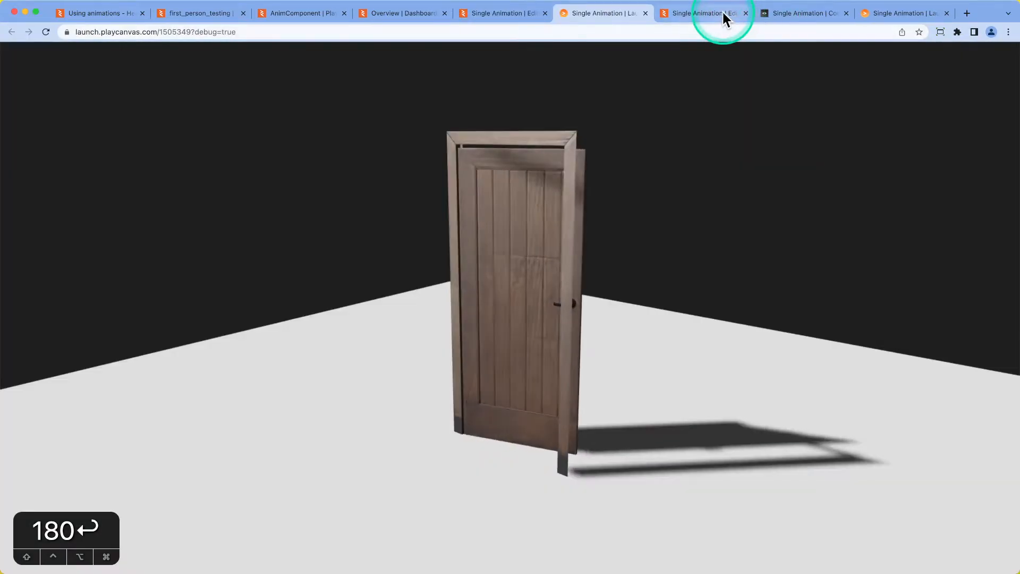
mouse_move(702, 12)
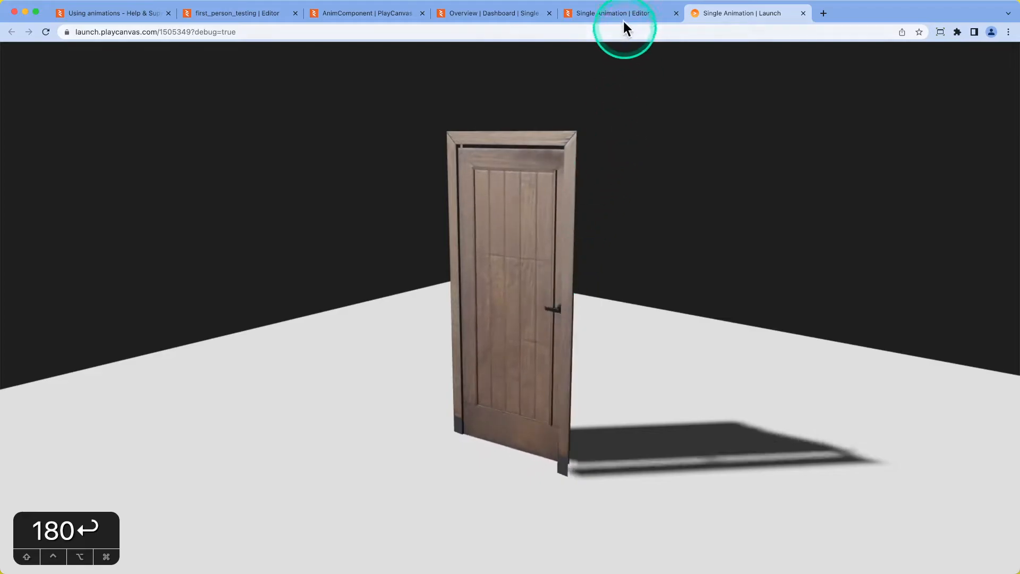
- Return to the Single Animation editor tab after watching the door animate in Launch
left_click(612, 12)
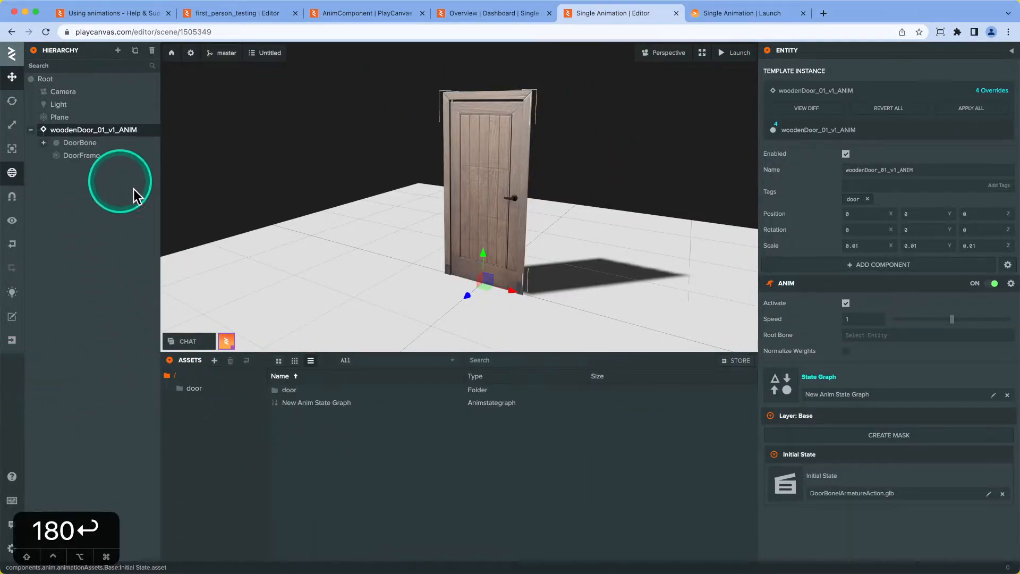
- Add a door-opened event at 1.2 seconds on the door armature animation
left_click(326, 402)
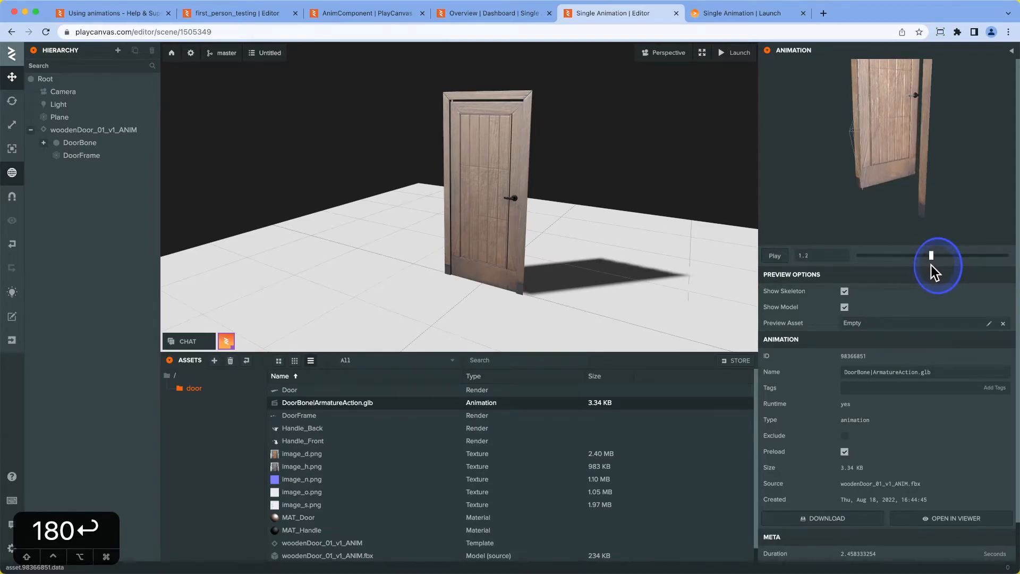
left_click(818, 255)
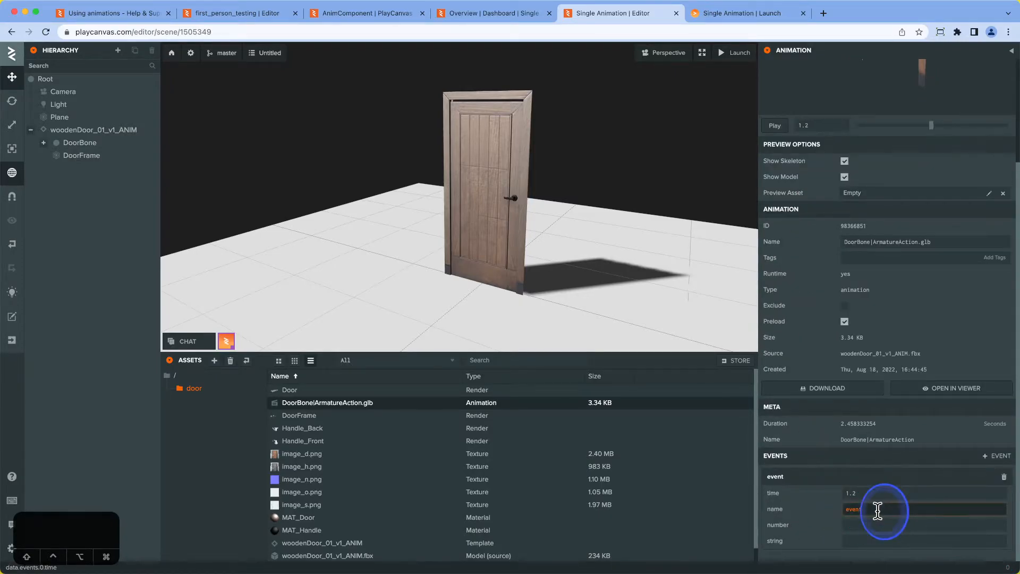
type("door-op")
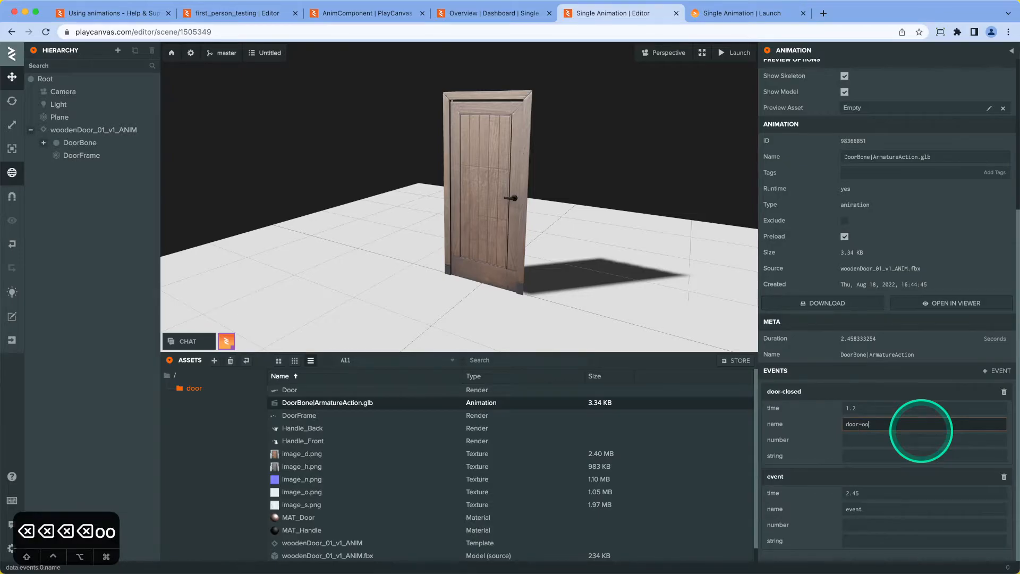
type("pened")
left_click(924, 508)
type("door-closed")
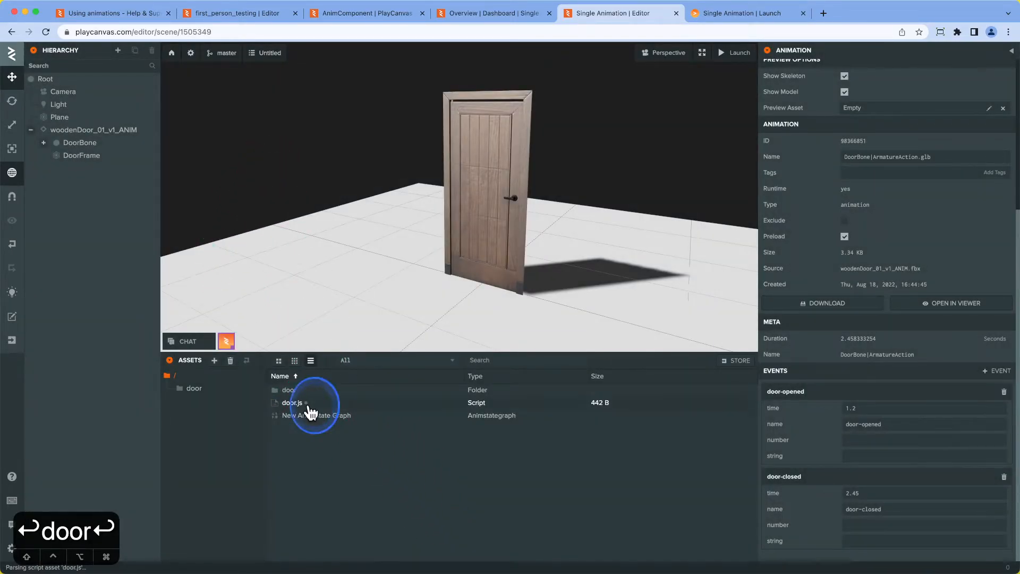
- In door.js initialize, add a door-opened listener setting this.entity.anim.playing = false, then save
double_click(292, 402)
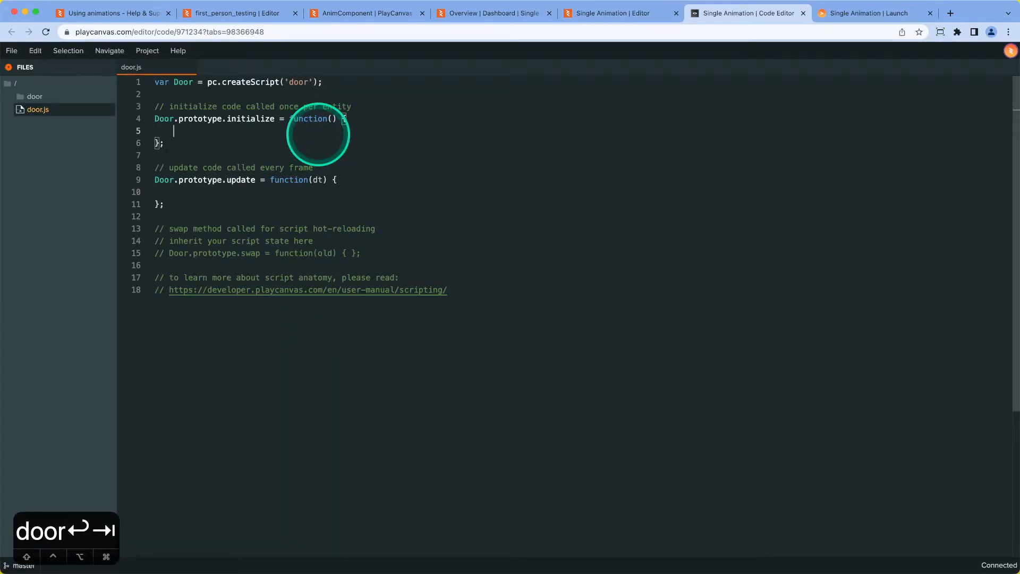
type("this.e")
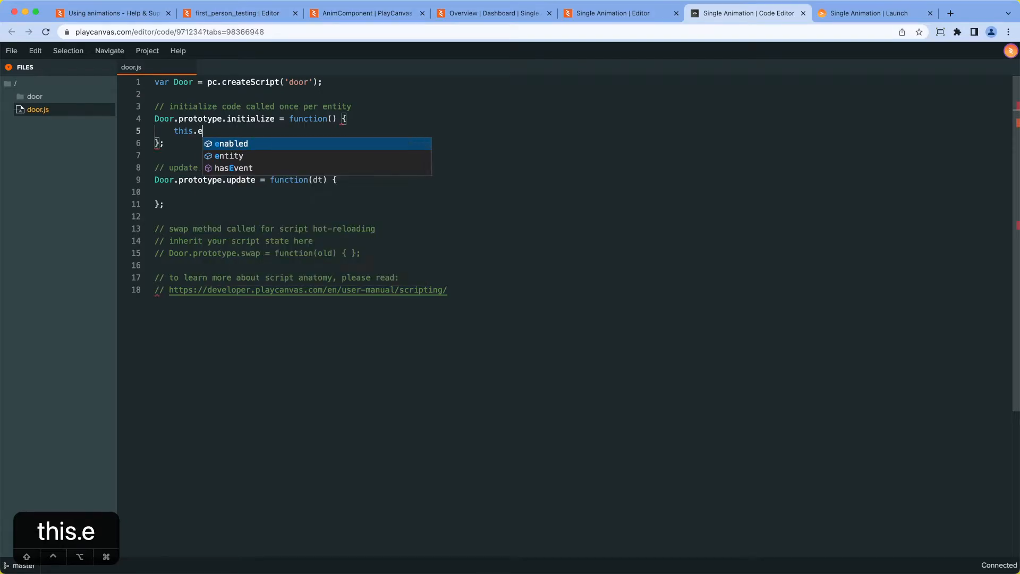
key("Escape")
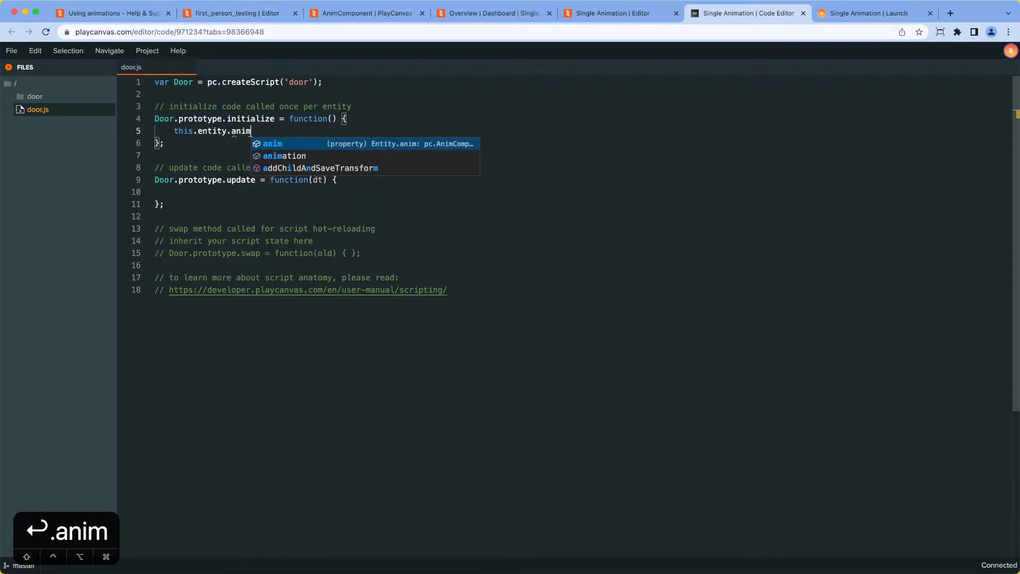
type(".on('')")
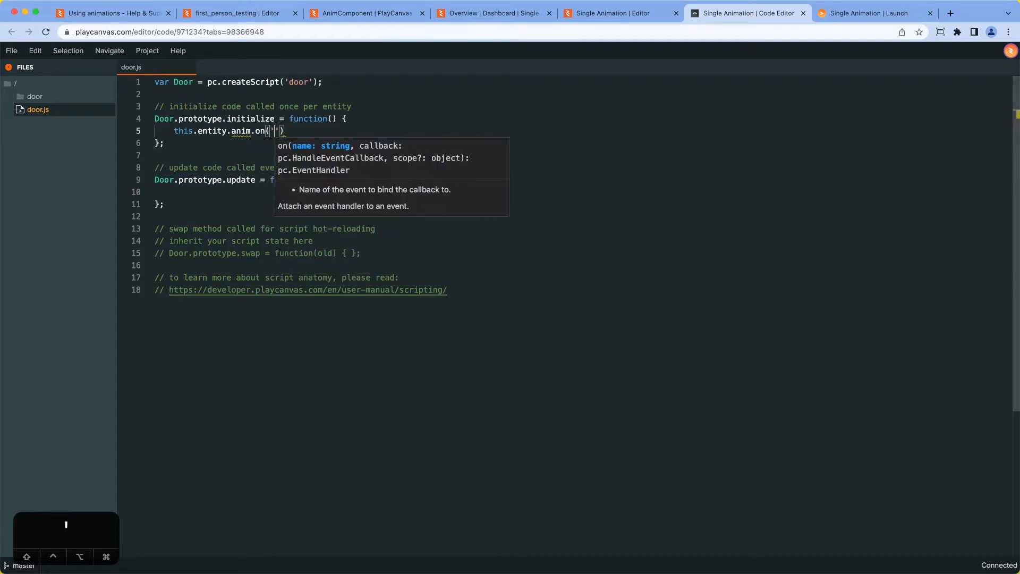
type("door-c")
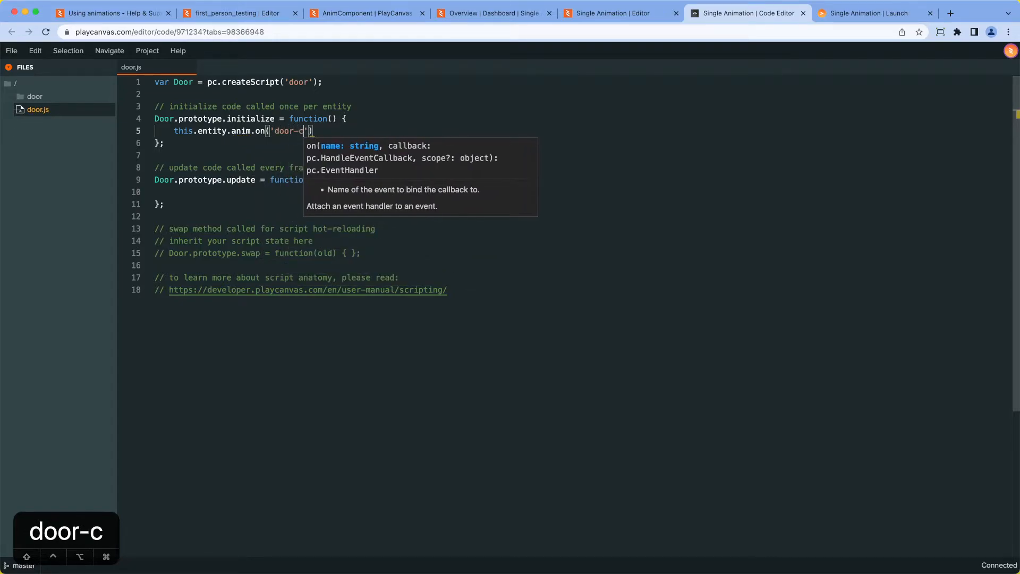
type("opened")
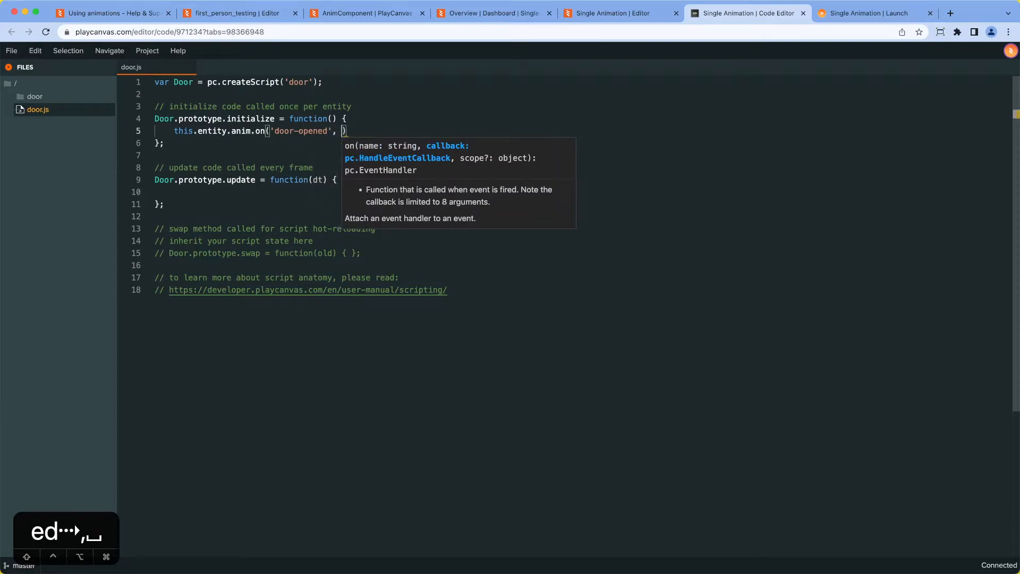
type("() =>)")
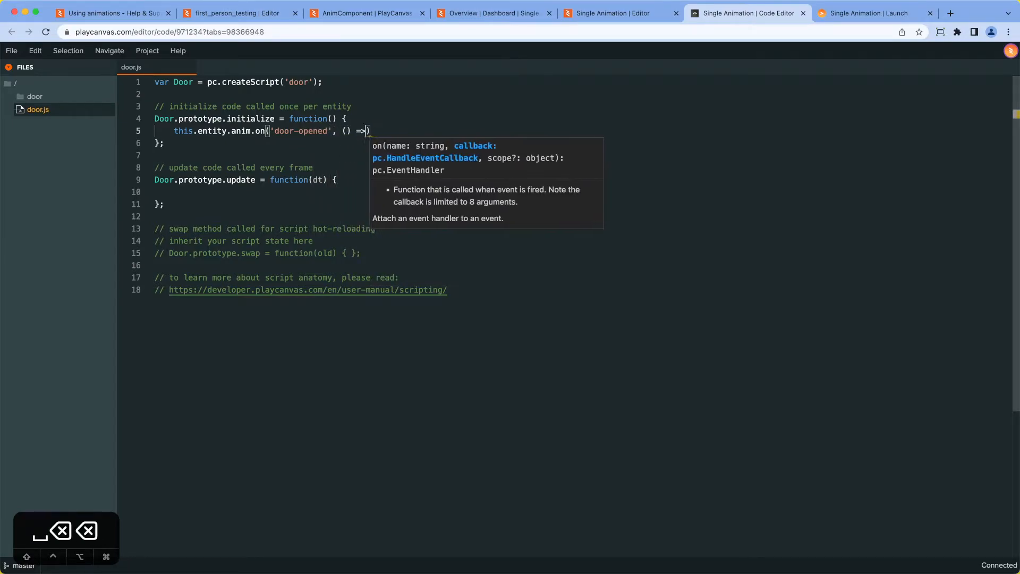
type("thisl")
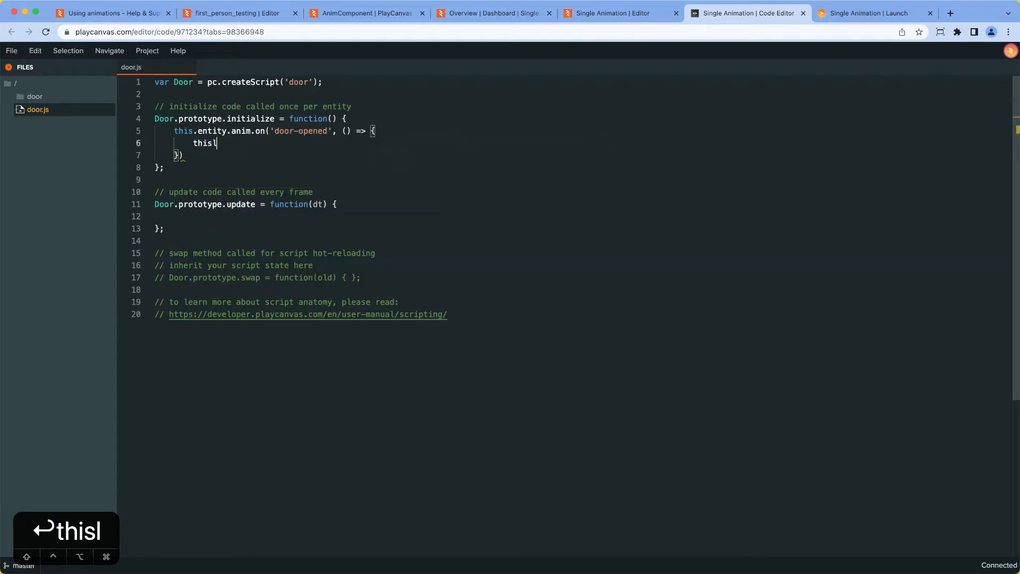
key("Backspace")
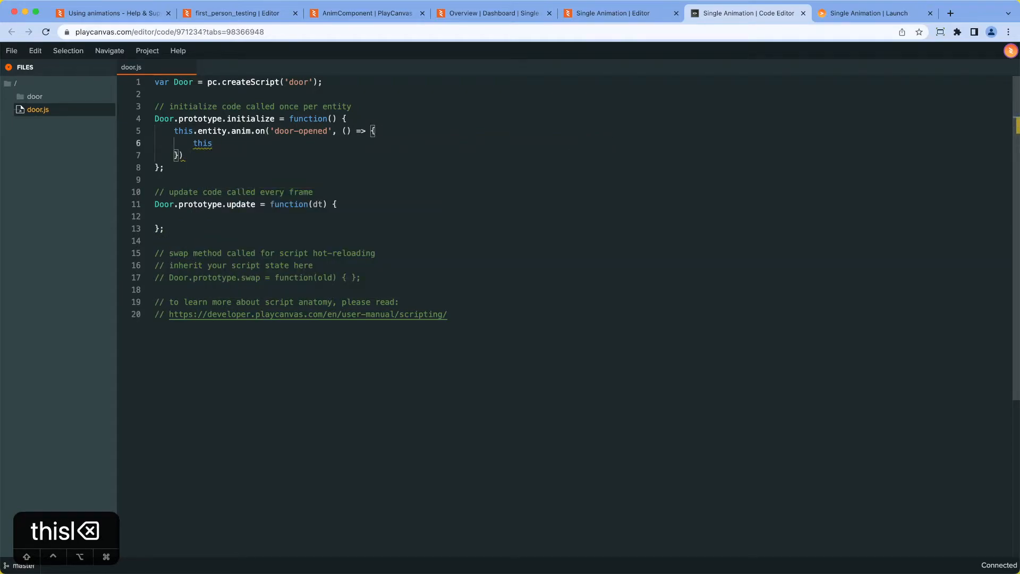
type(".entity.")
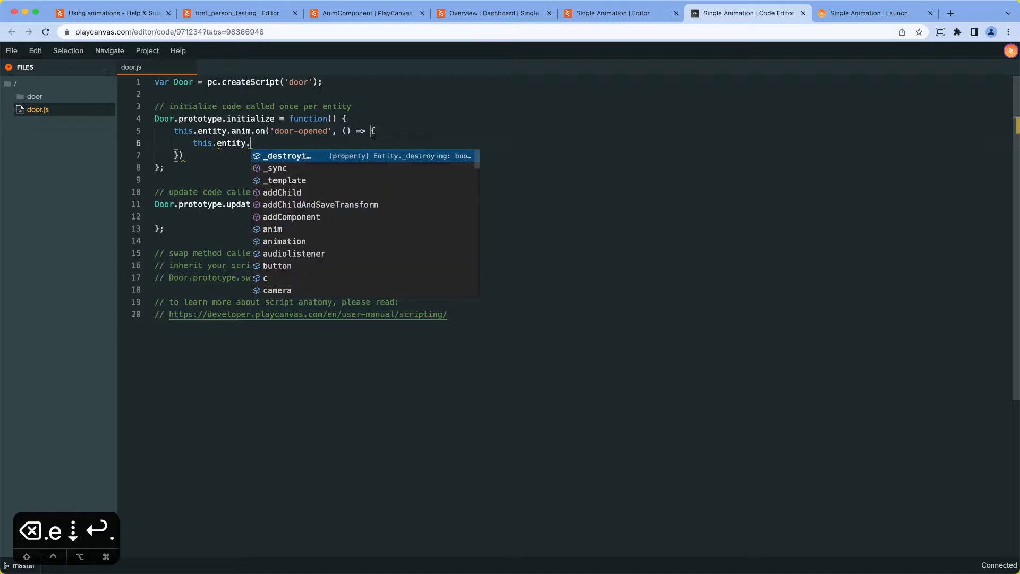
type("anim.playing")
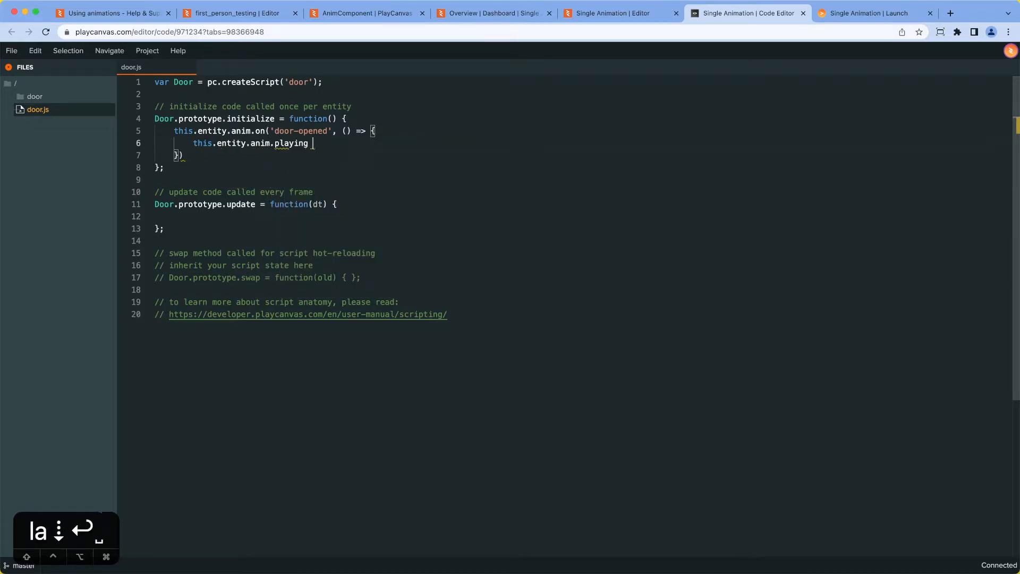
type("= false;")
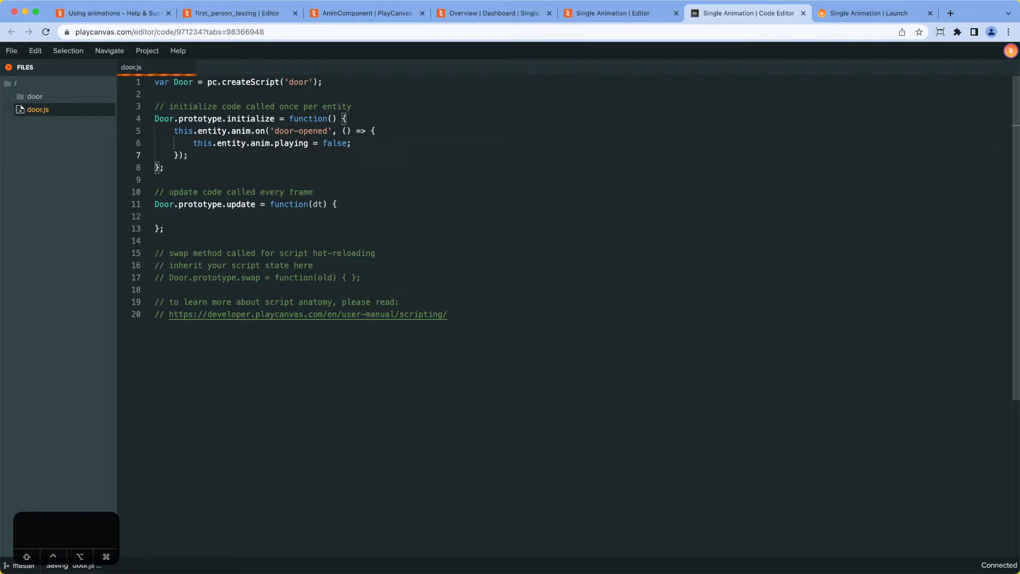
left_click(615, 13)
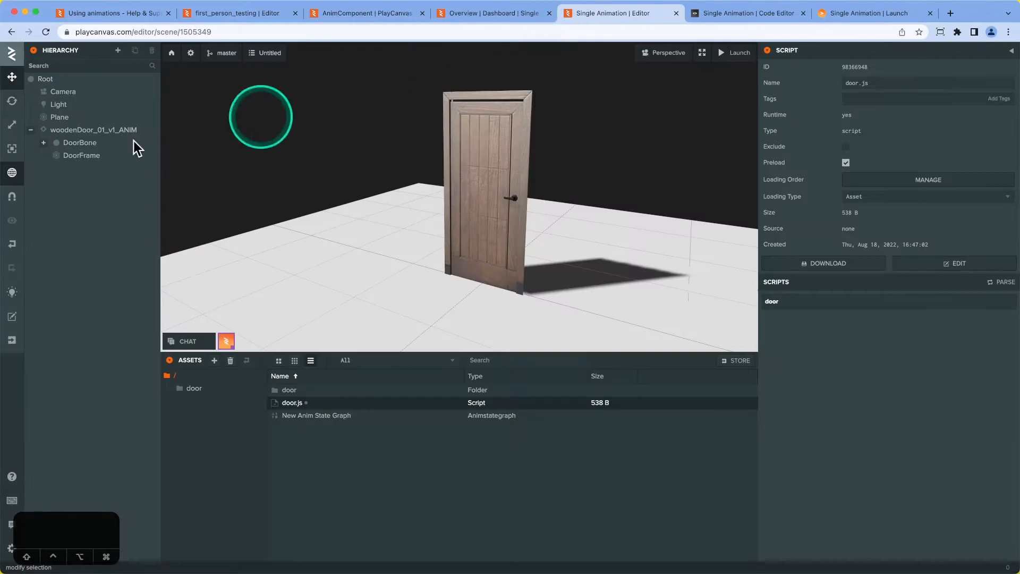
- Inspect woodenDoor_01_v1_ANIM's Anim component with its New Anim State Graph
left_click(93, 130)
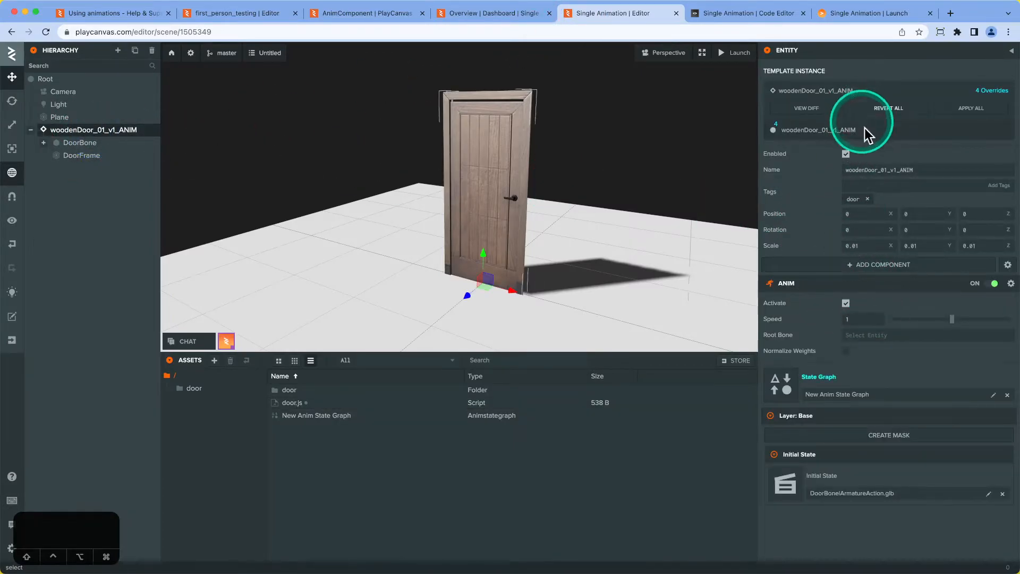
left_click(882, 264)
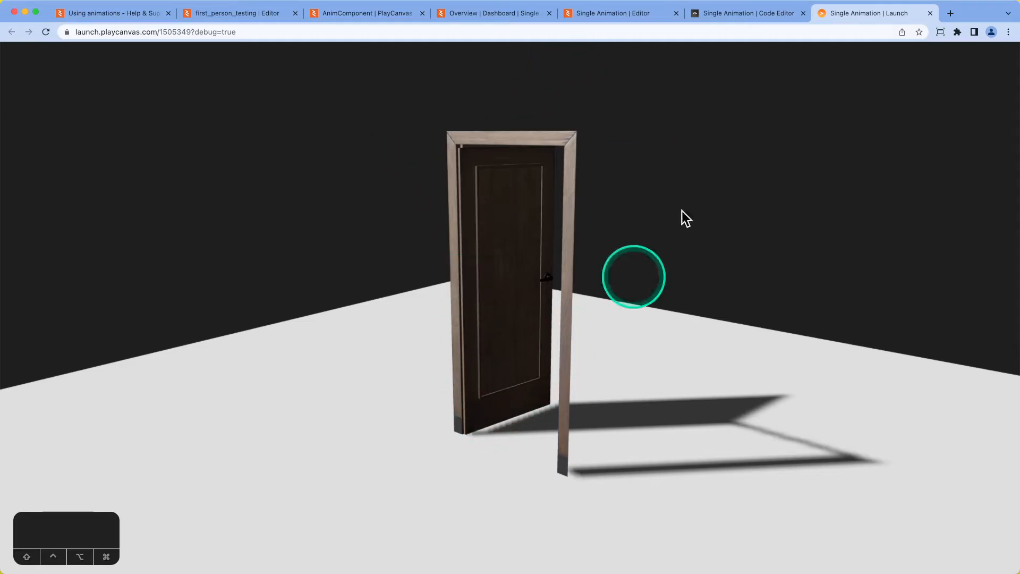
- After confirming the door holds open in Launch, return to the door.js code editor
left_click(747, 13)
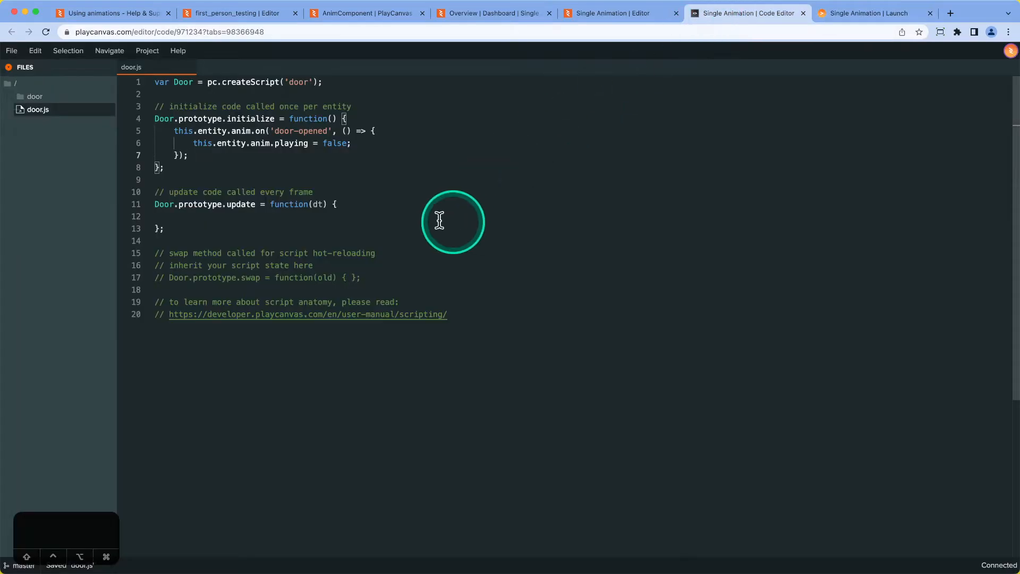
mouse_move(267, 198)
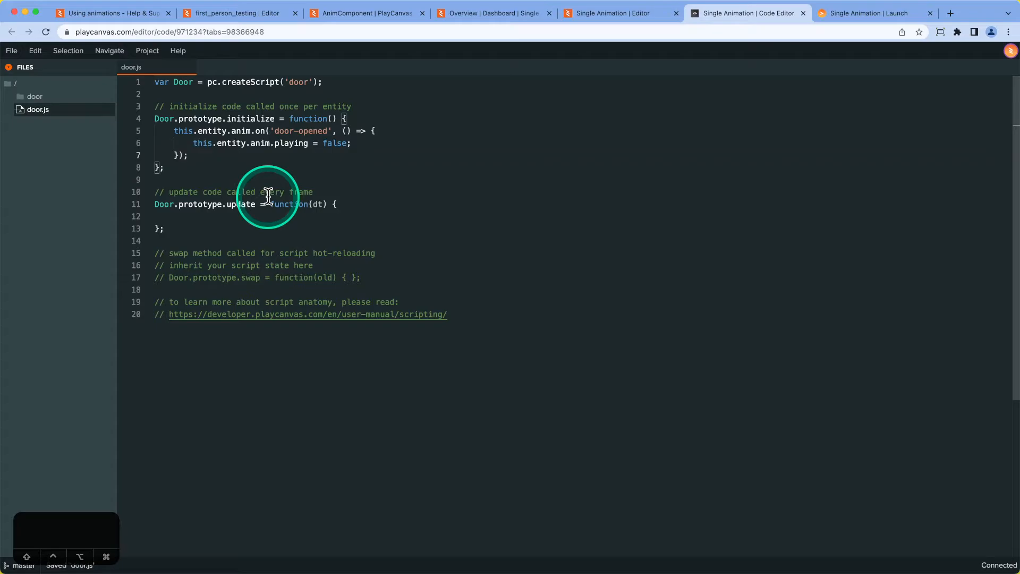
mouse_move(445, 215)
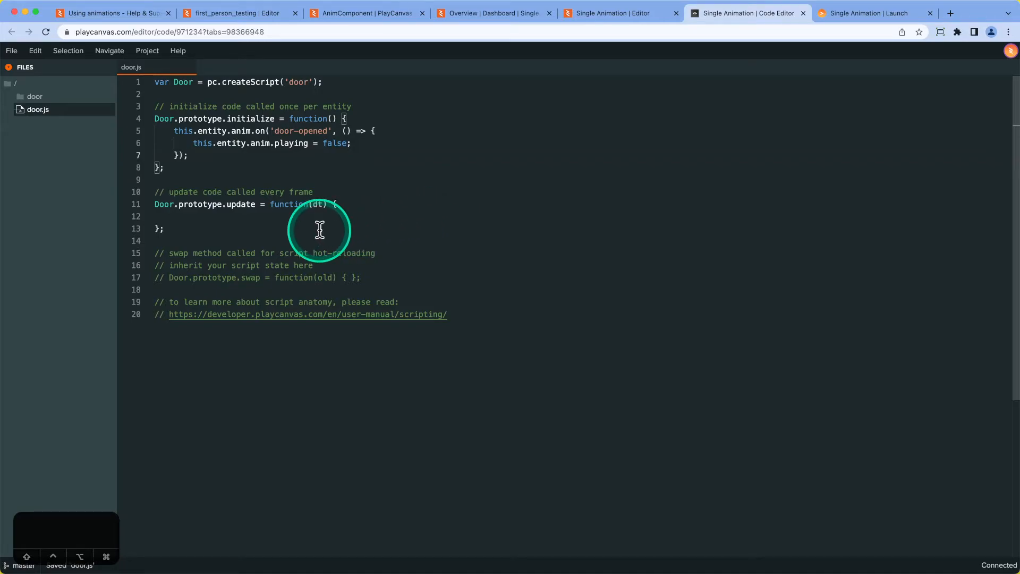
mouse_move(492, 197)
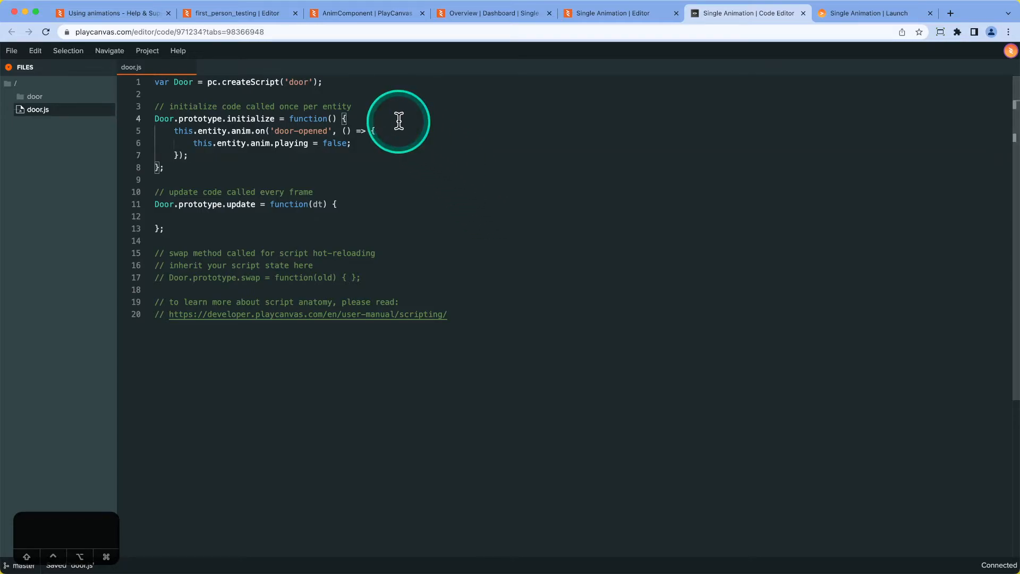
- Initialize this.state as 'closed' and set this.state to 'opened' in the door-opened handler
type("thi")
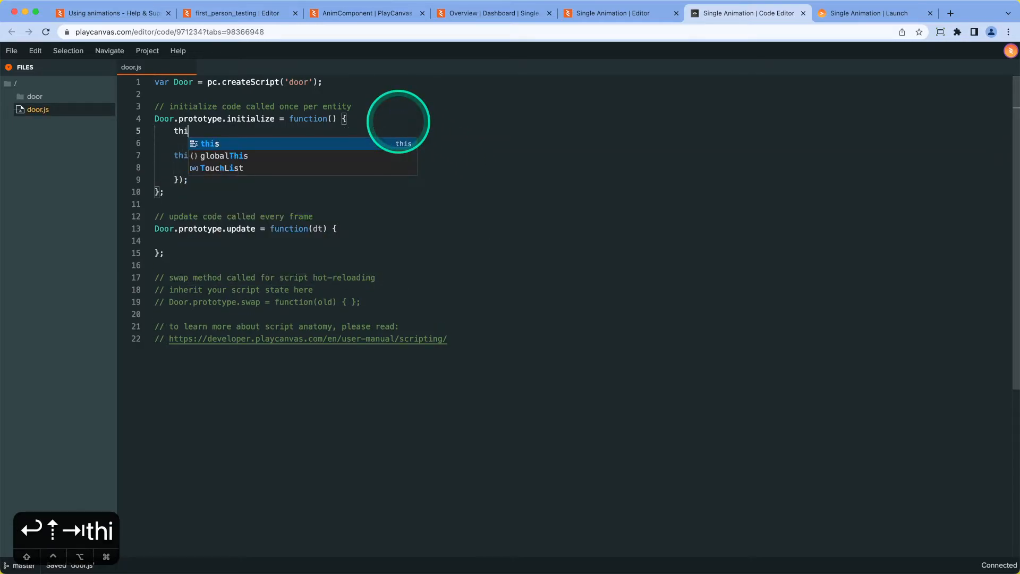
type(".")
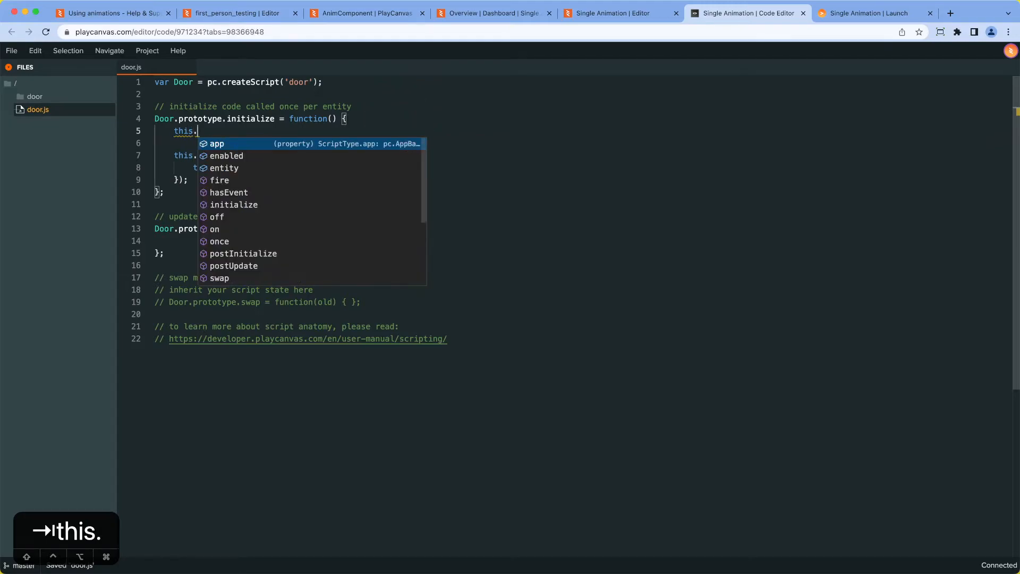
type("state")
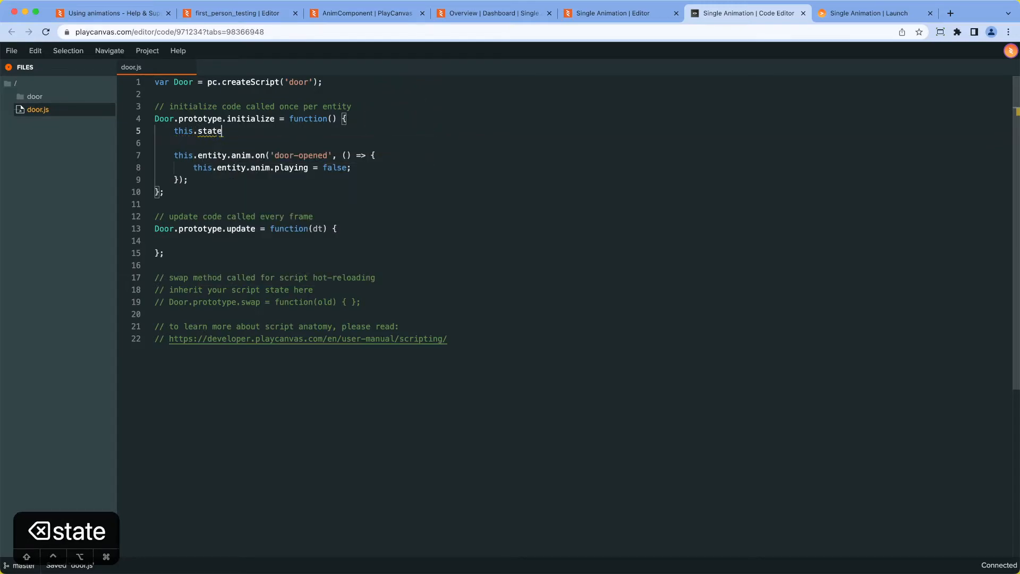
type("= 'cl")
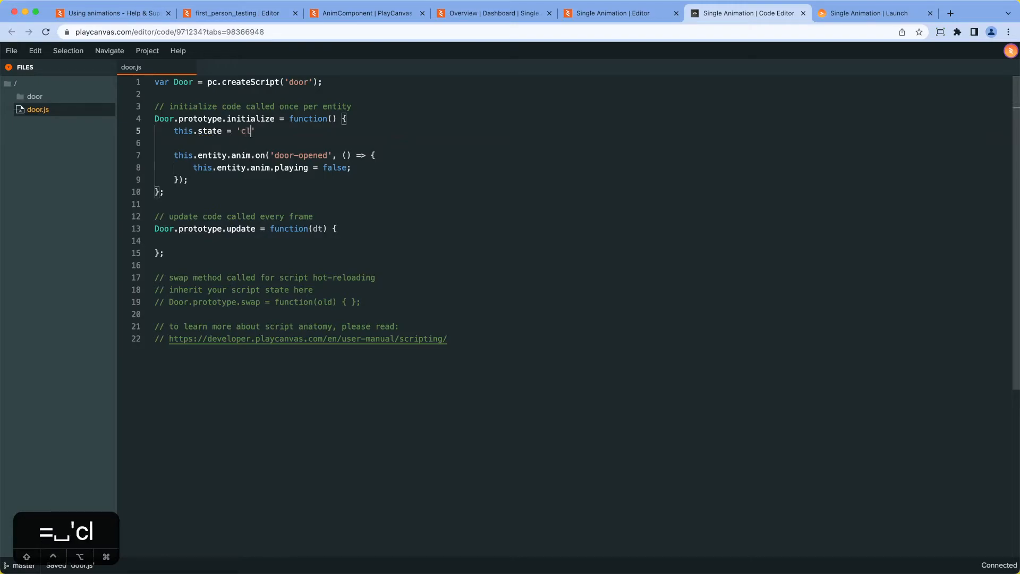
type("osed")
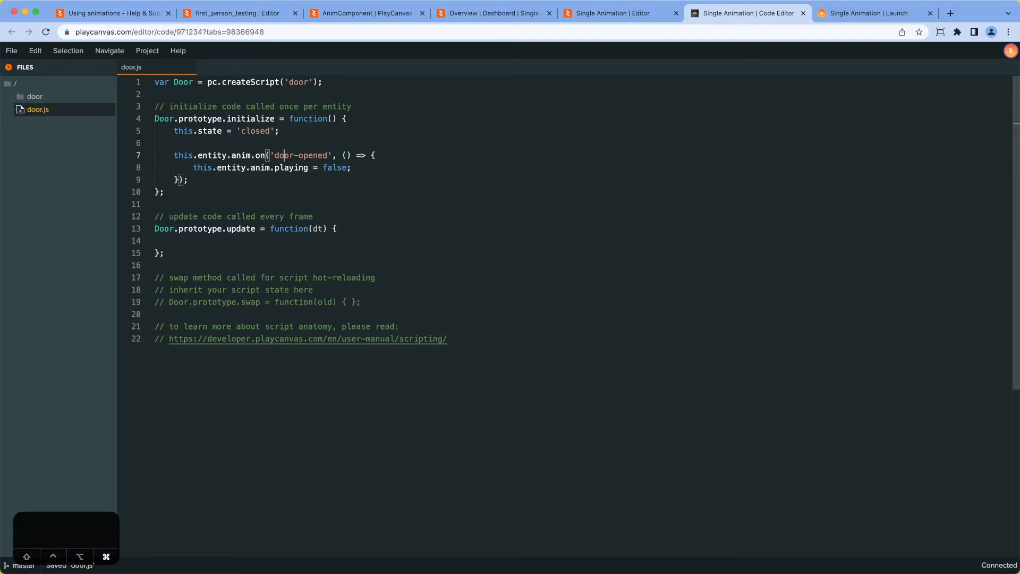
type("this.state = ''")
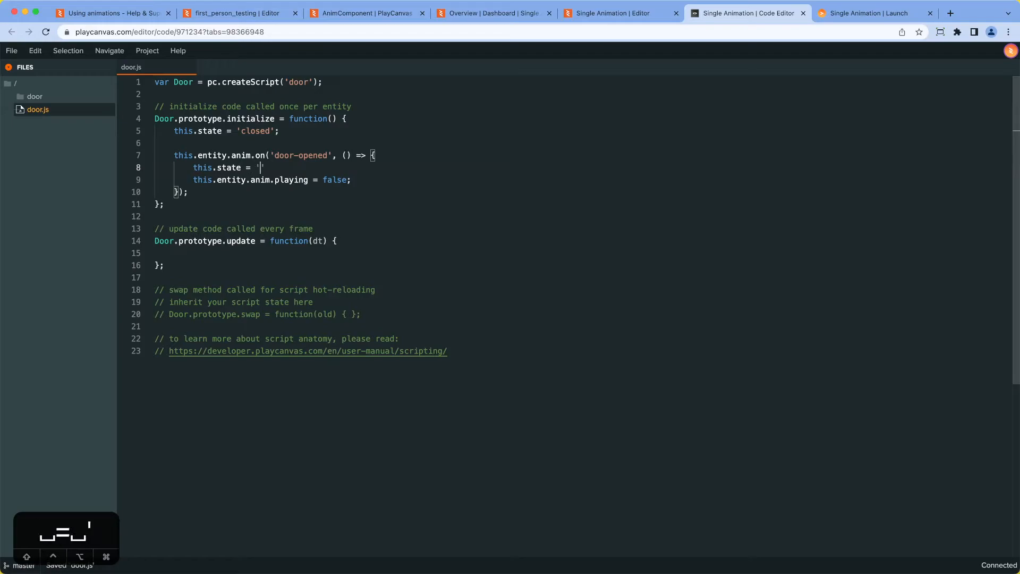
type("opended")
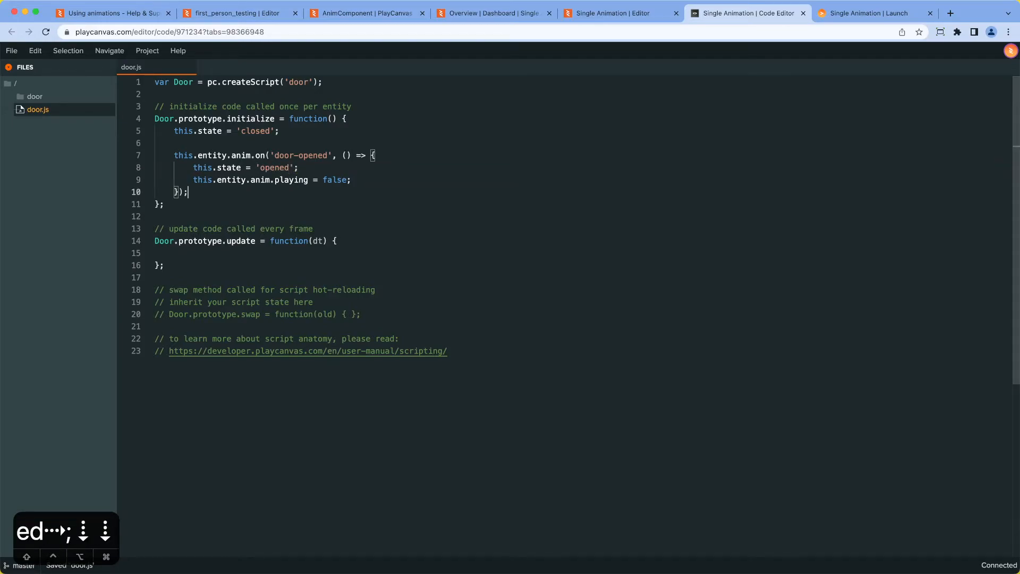
key("cmd+z")
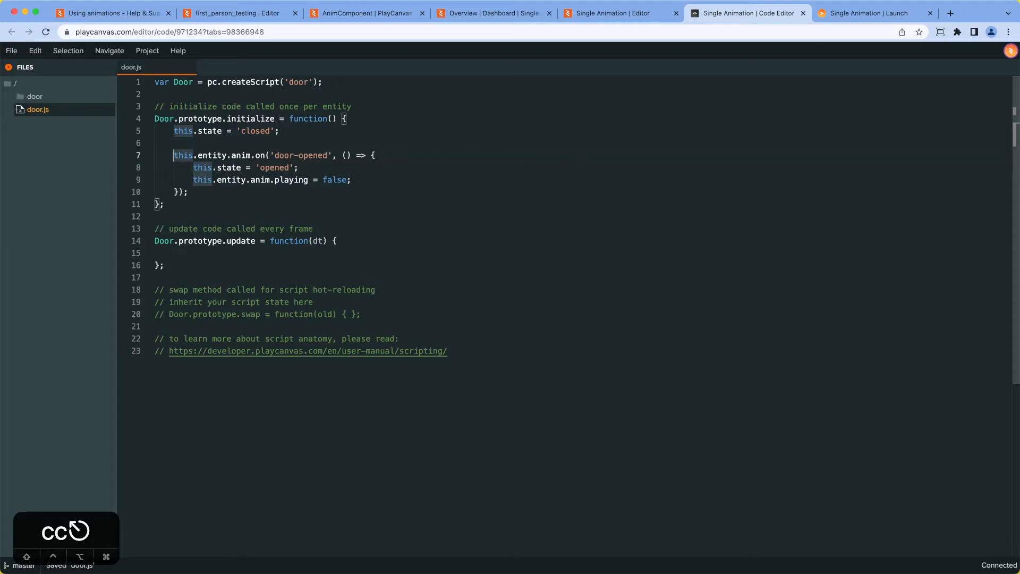
- Duplicate the door-opened handler as a door-closed handler that sets state 'closed'
left_click_drag(173, 155, 188, 192)
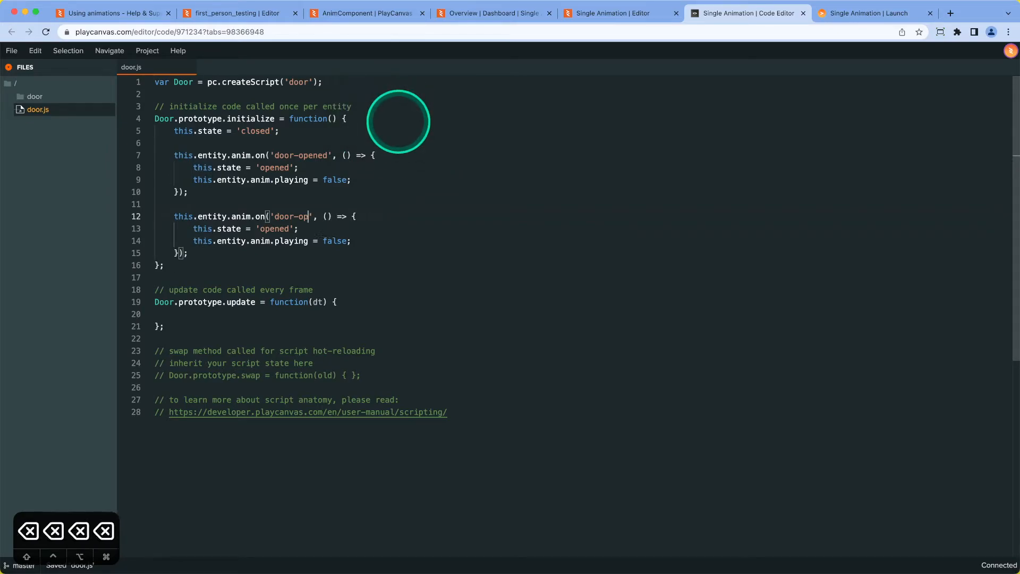
type("closed")
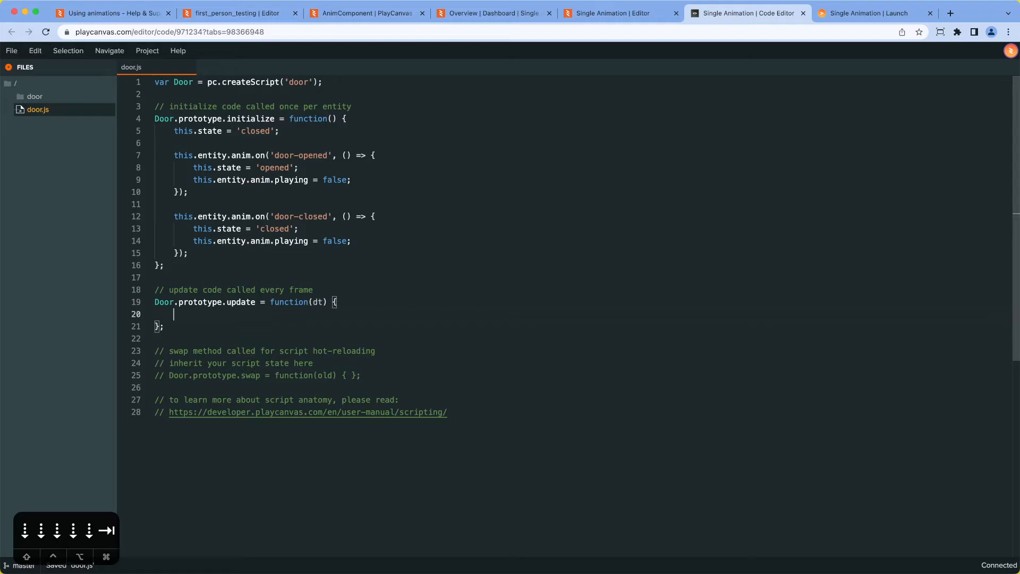
- In update, add an if checking state === 'opened' and the entity anim not playing
type("if")
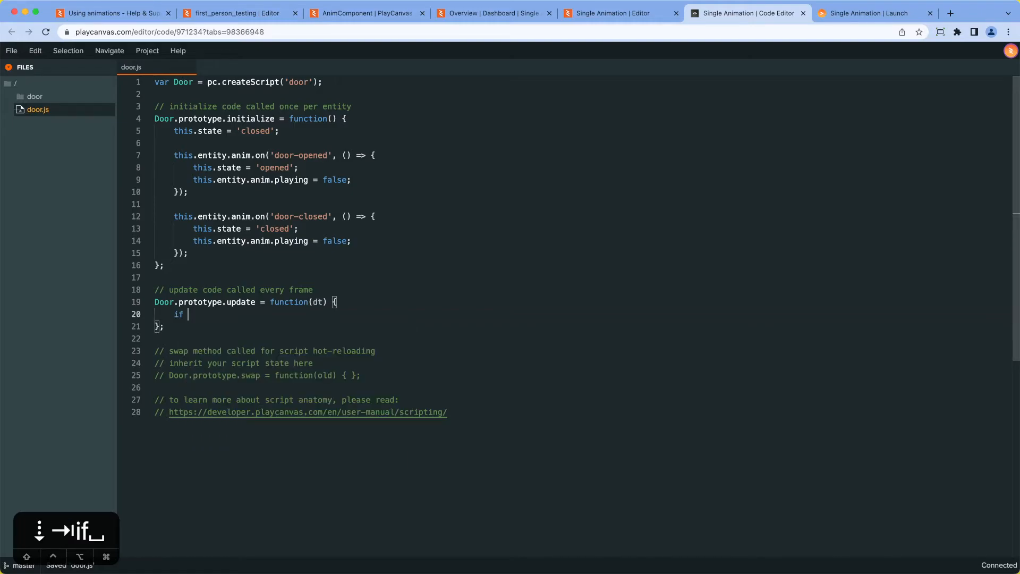
type("(this.")
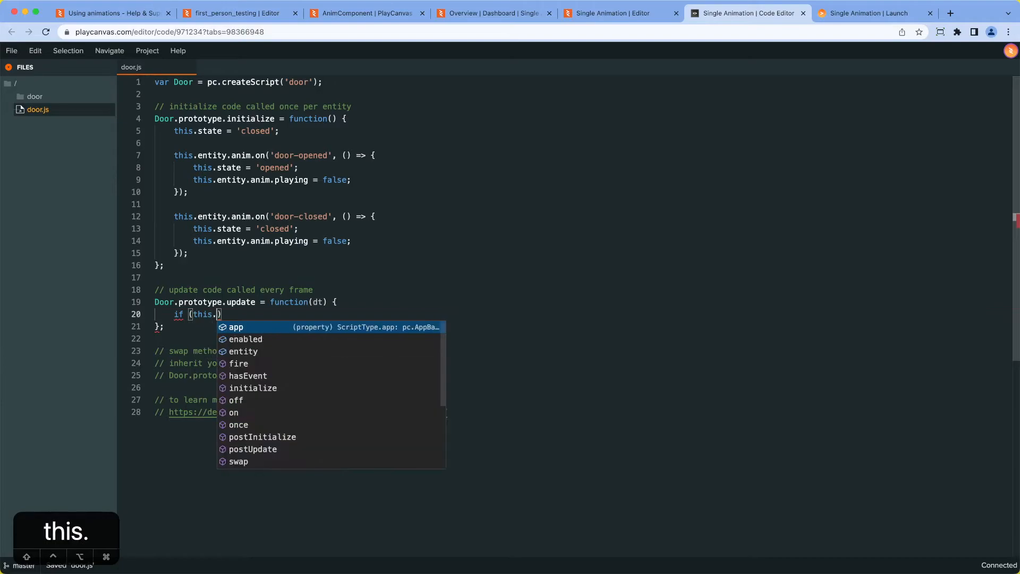
type("state")
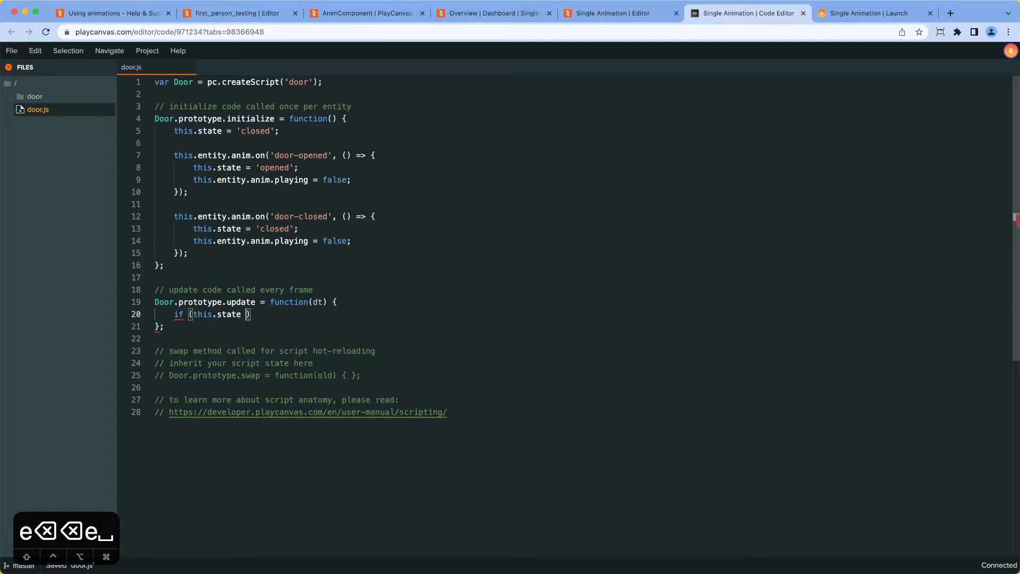
type("=== ''")
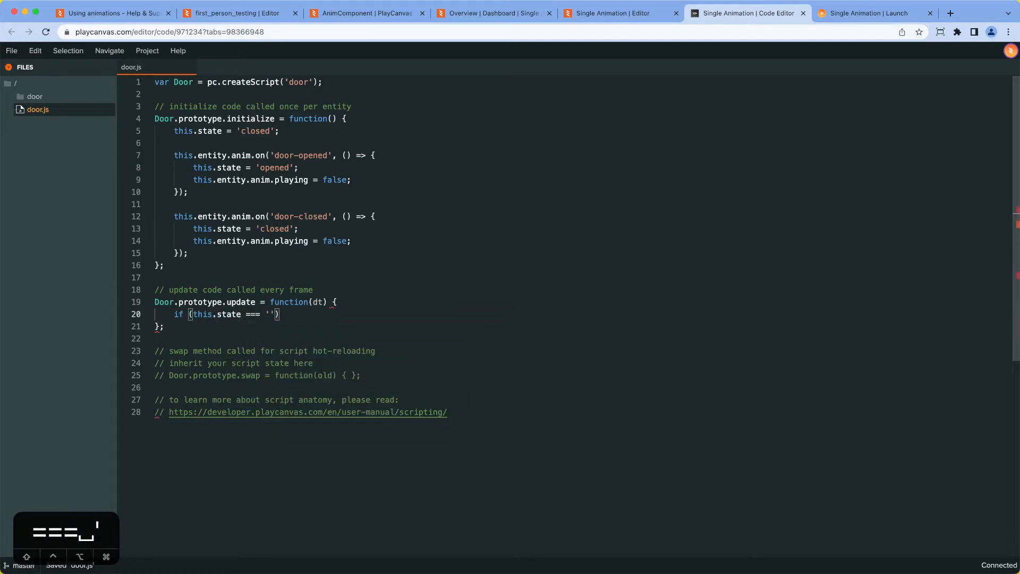
type("opened")
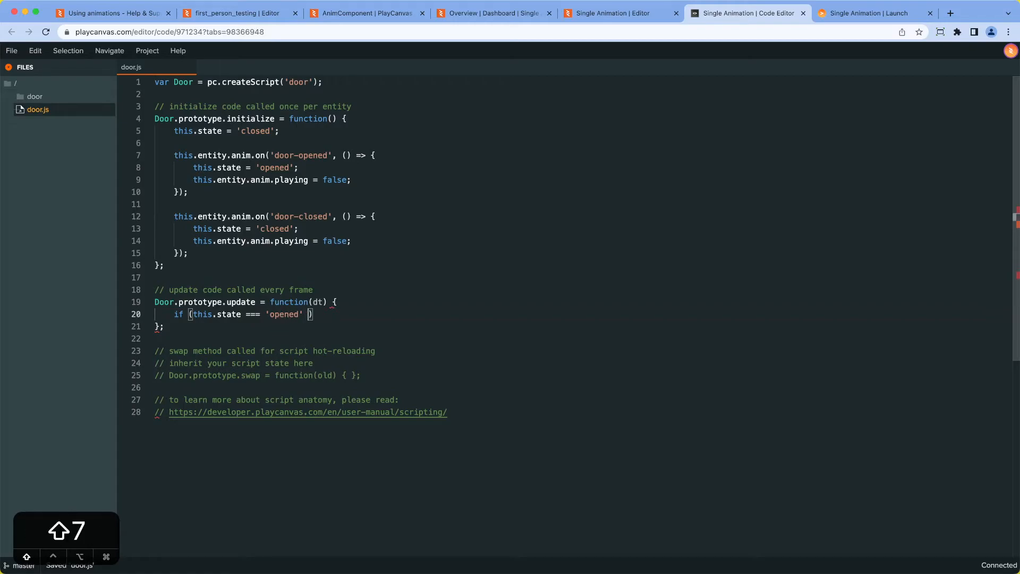
type("&& !this.")
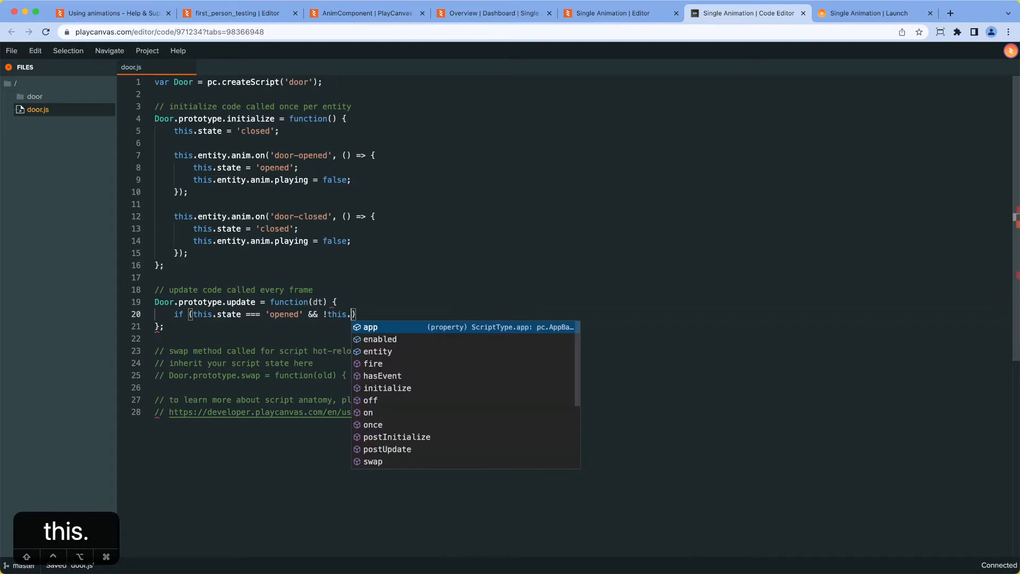
type("entity.en")
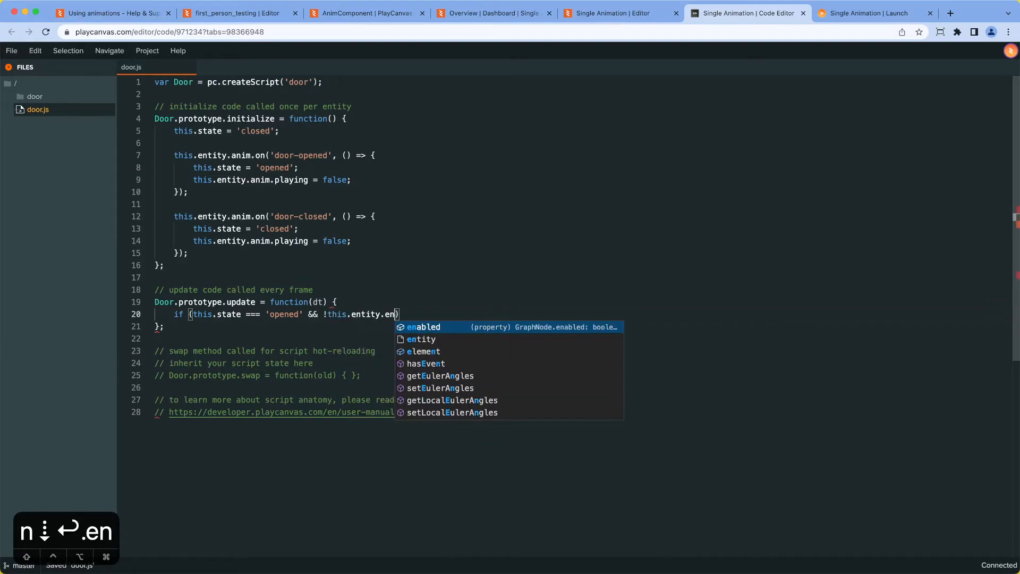
type("anim.playing")
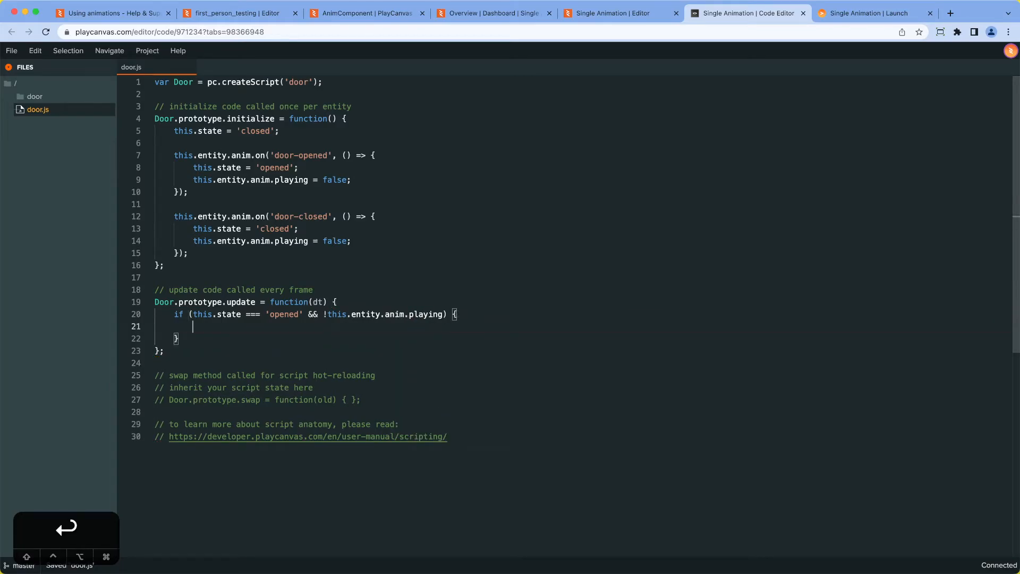
- Nest a wasPressed(pc.KEY_C) check that sets the entity anim playing, then duplicate the block
type("if (")
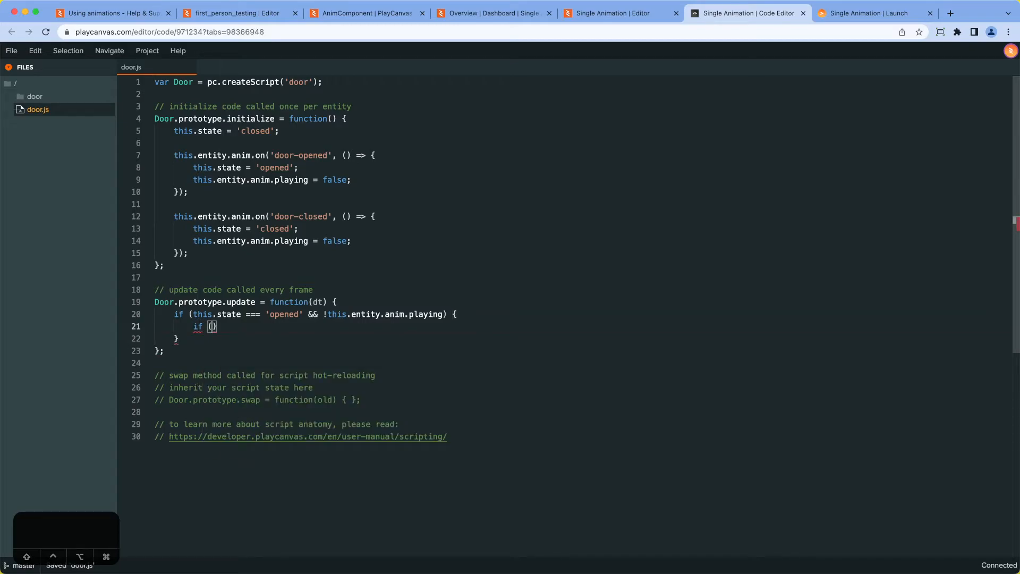
type("this.state")
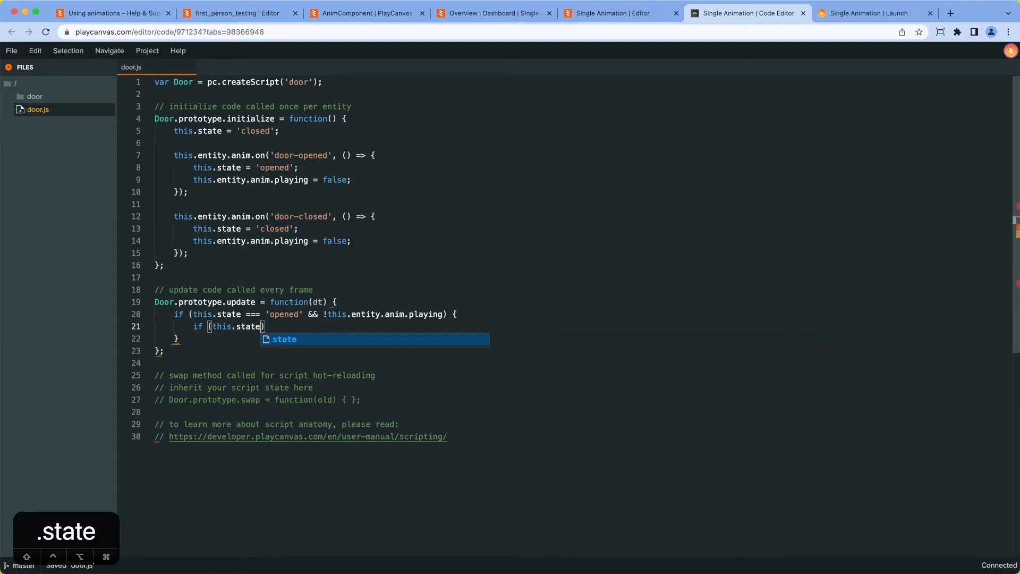
type("app.")
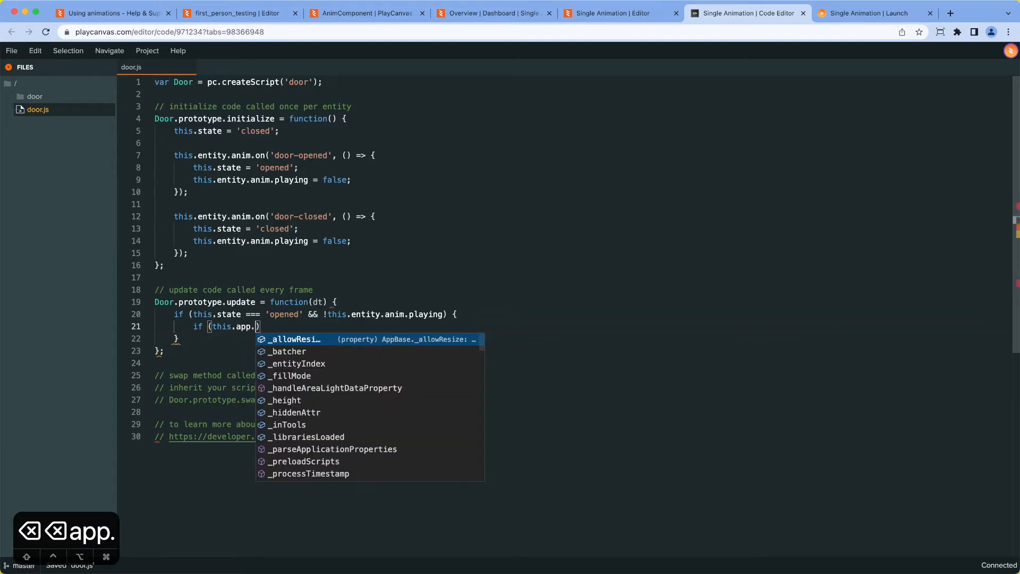
type("keyboard.")
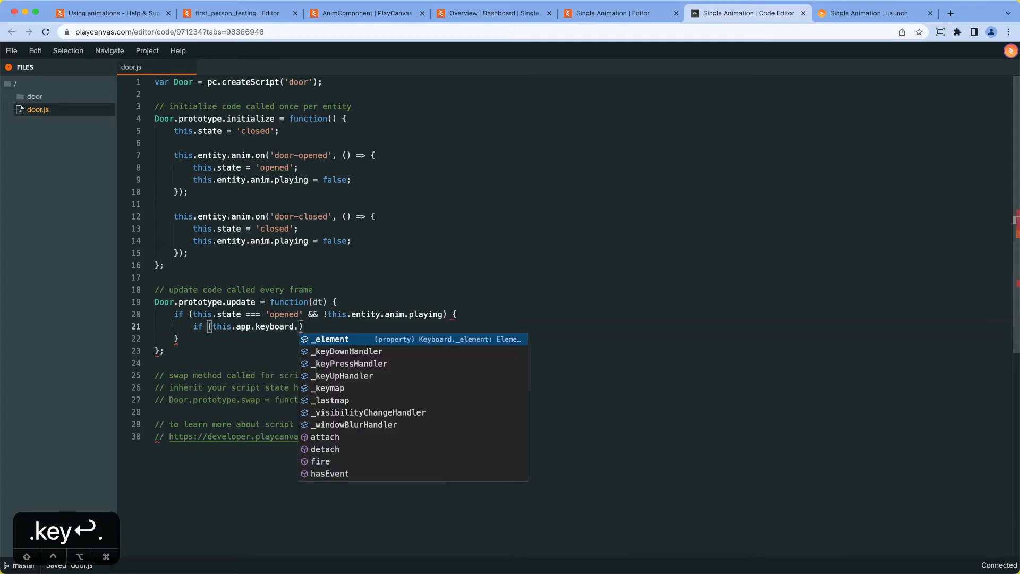
type("wasPressed(p")
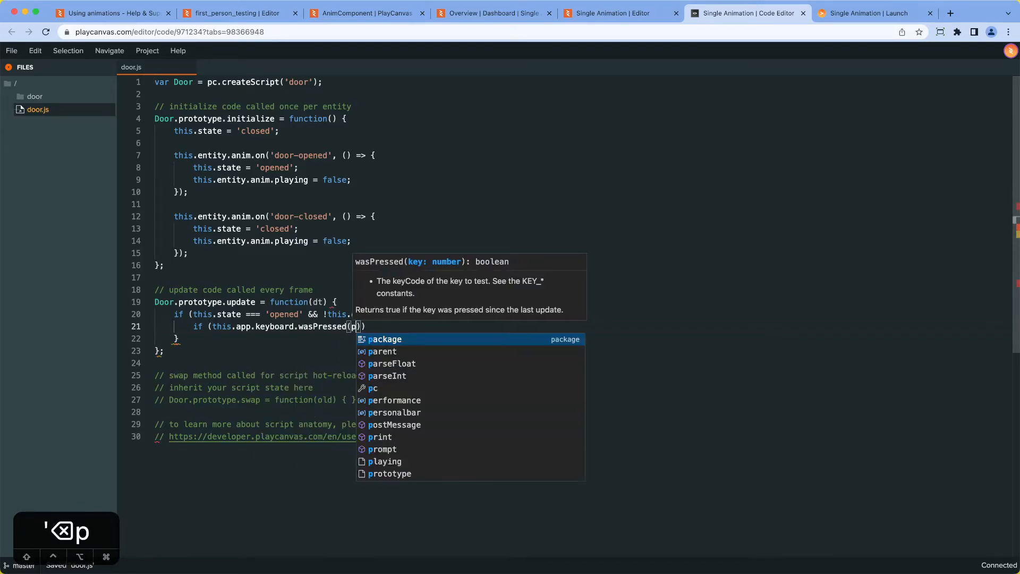
type("c.KEY_C")
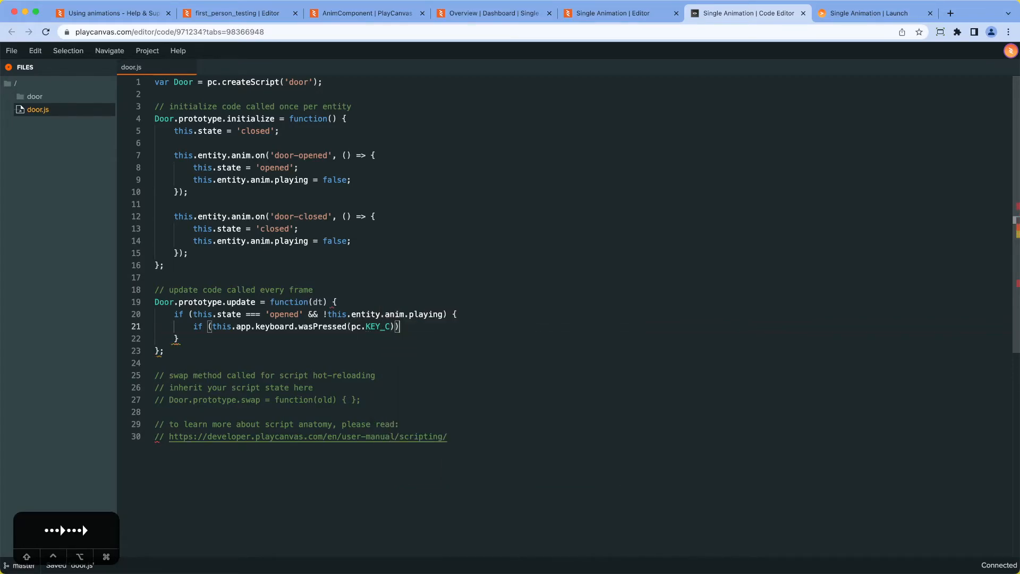
type(" {")
key("Enter")
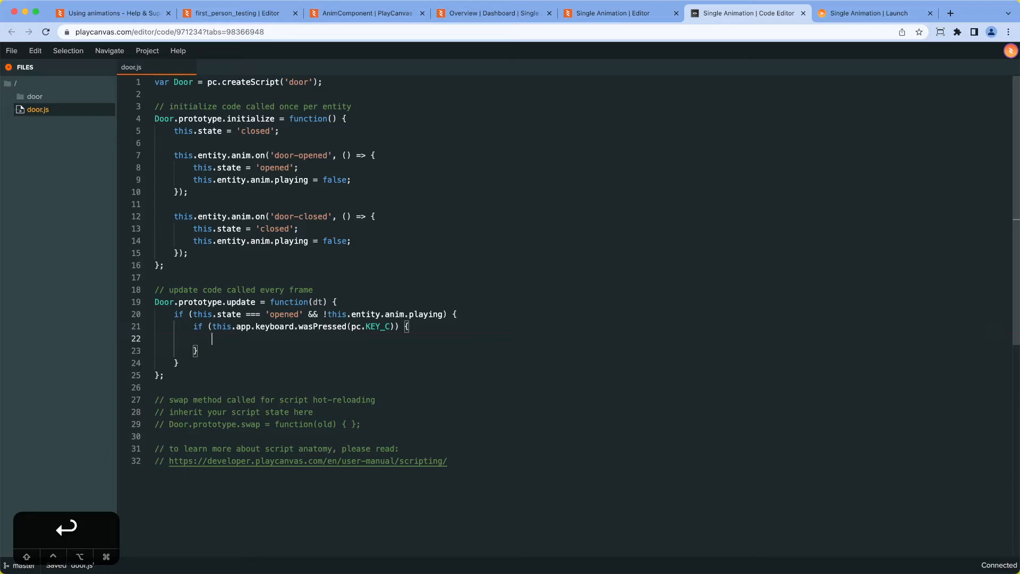
type("this")
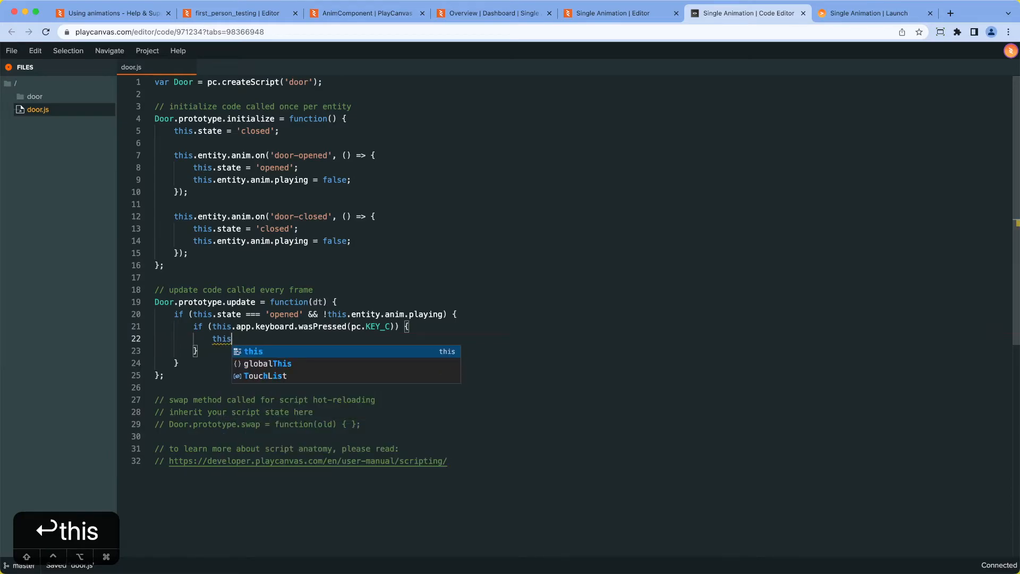
type(".entity.an")
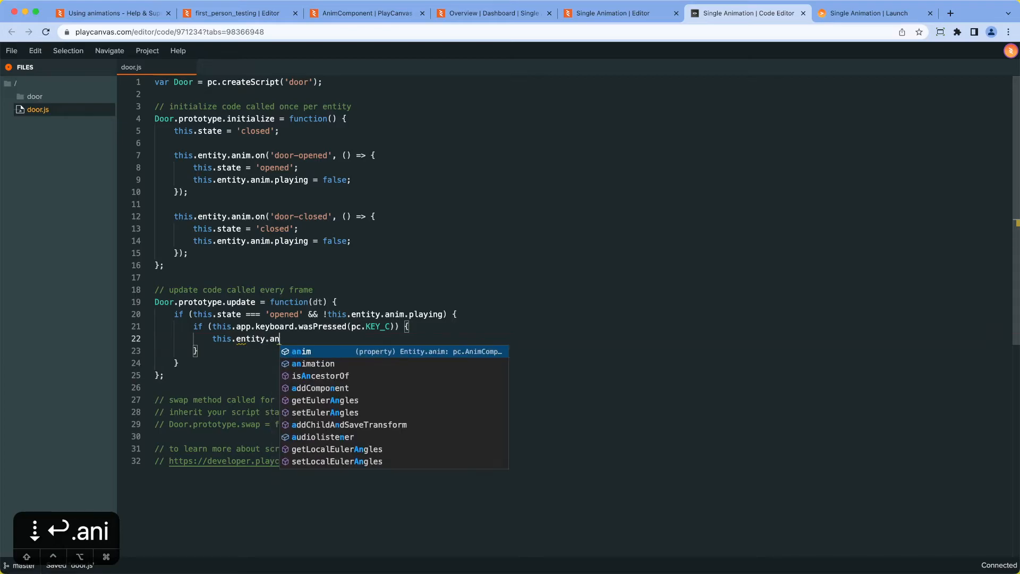
type("playing = true;")
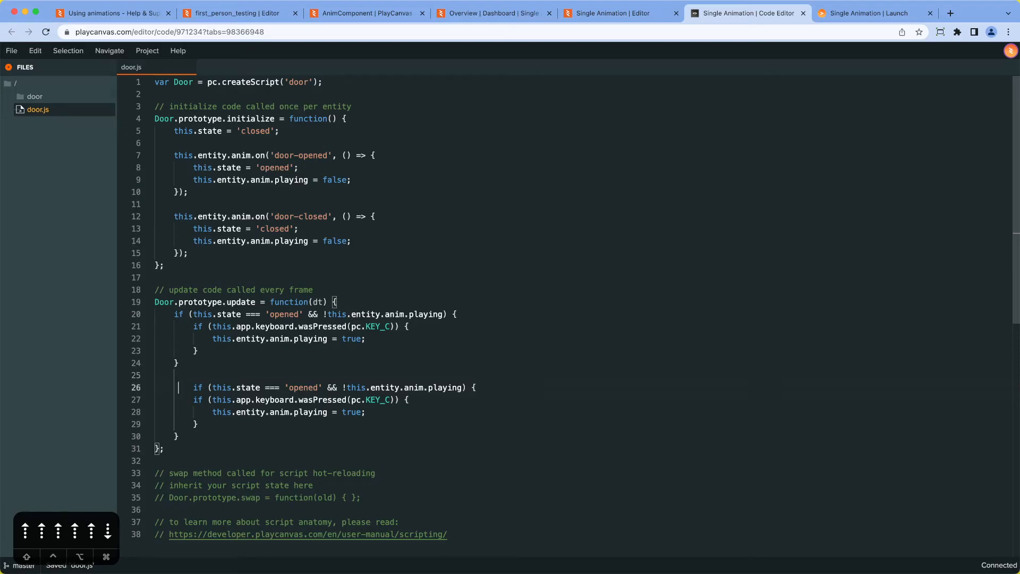
- Make the second block check 'closed' and KEY_O, reset baseLayer activeStateCurrentTime to 0, and save door.js
left_click(279, 387)
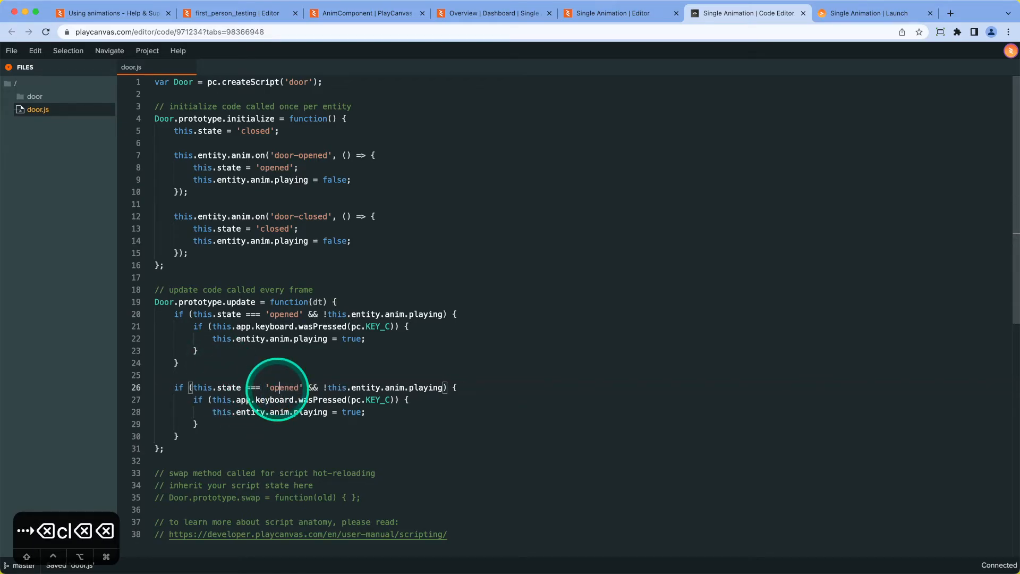
type("close")
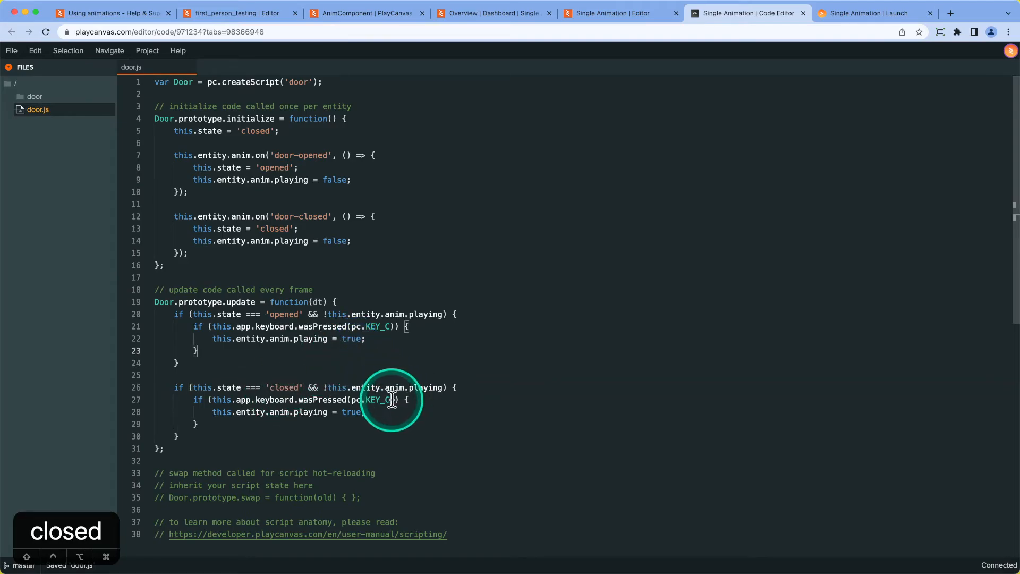
type("0")
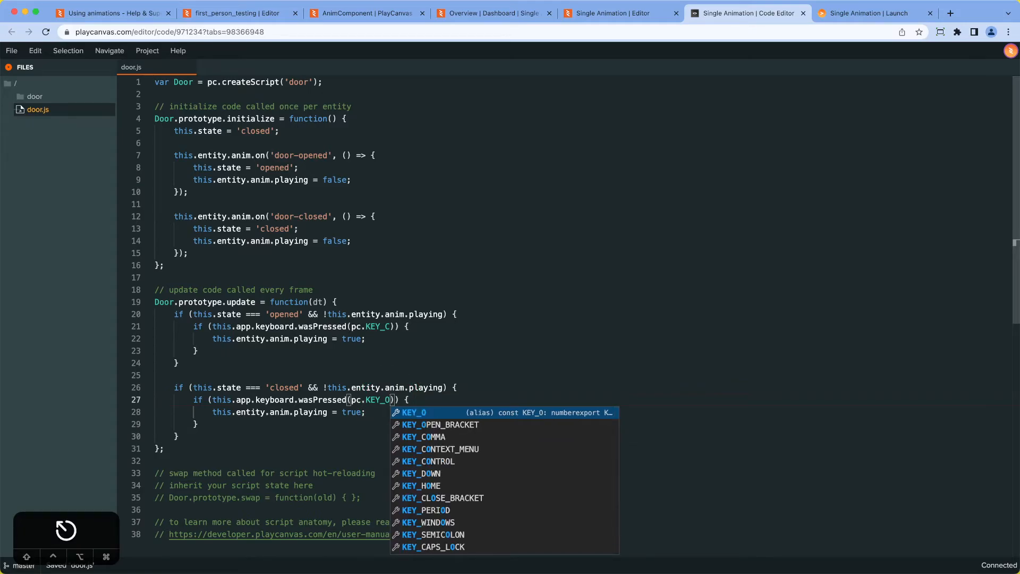
type("this")
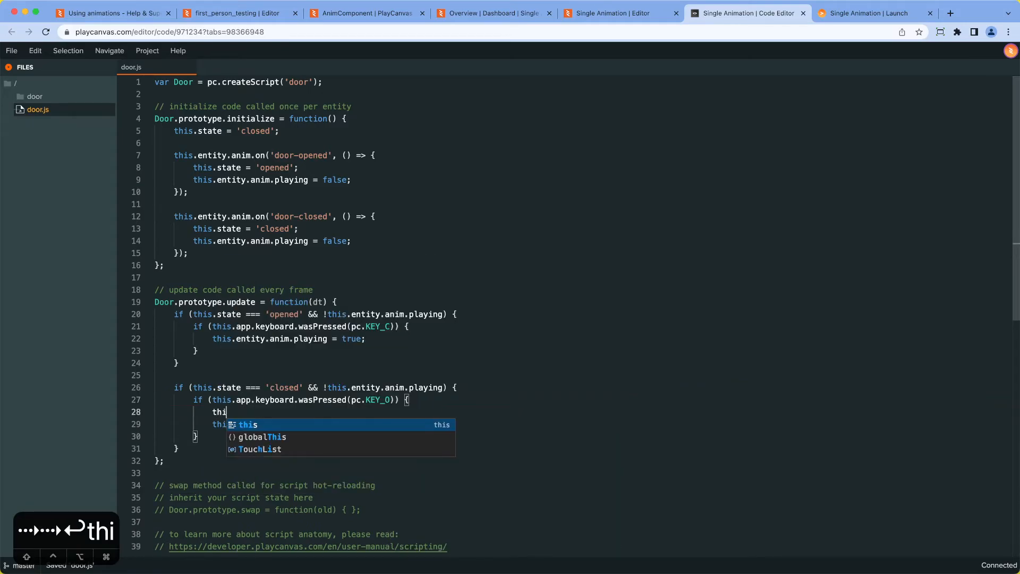
type("s.")
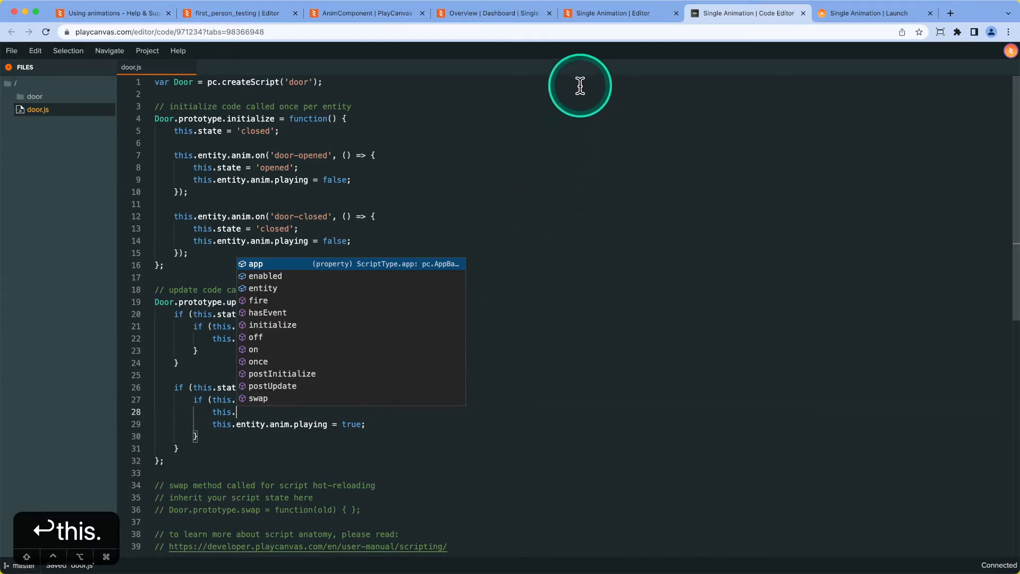
mouse_move(346, 447)
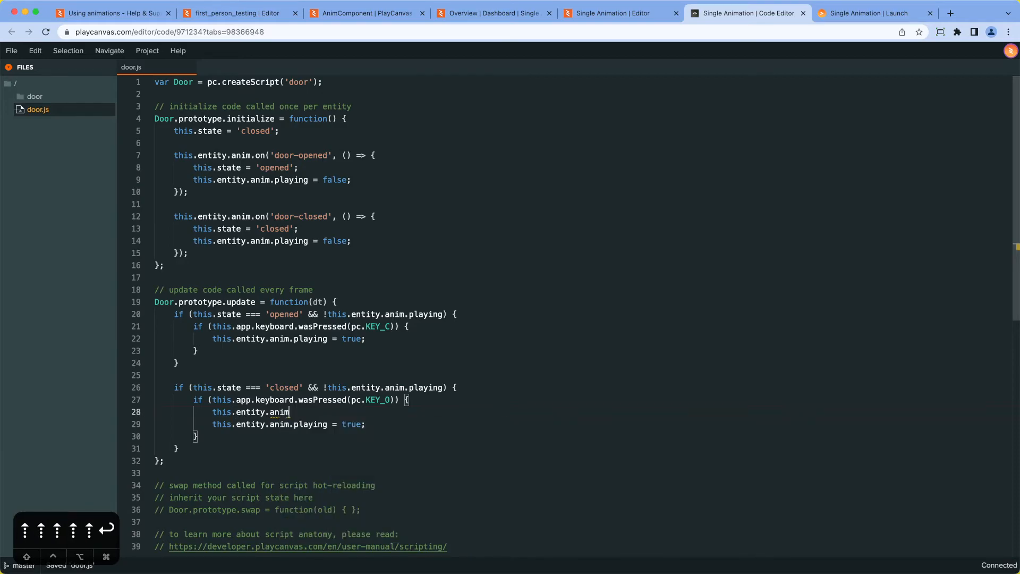
type("b")
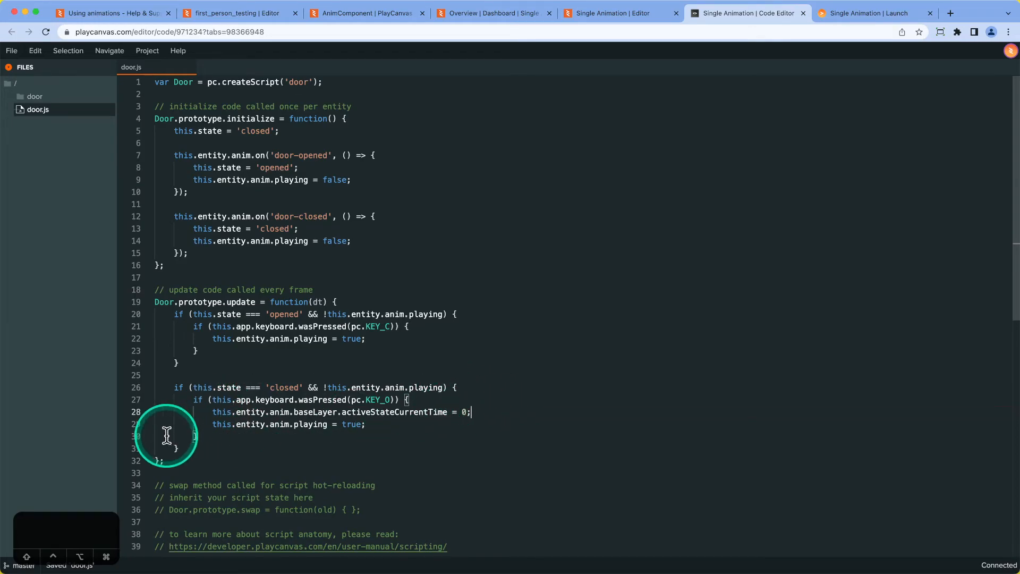
mouse_move(273, 433)
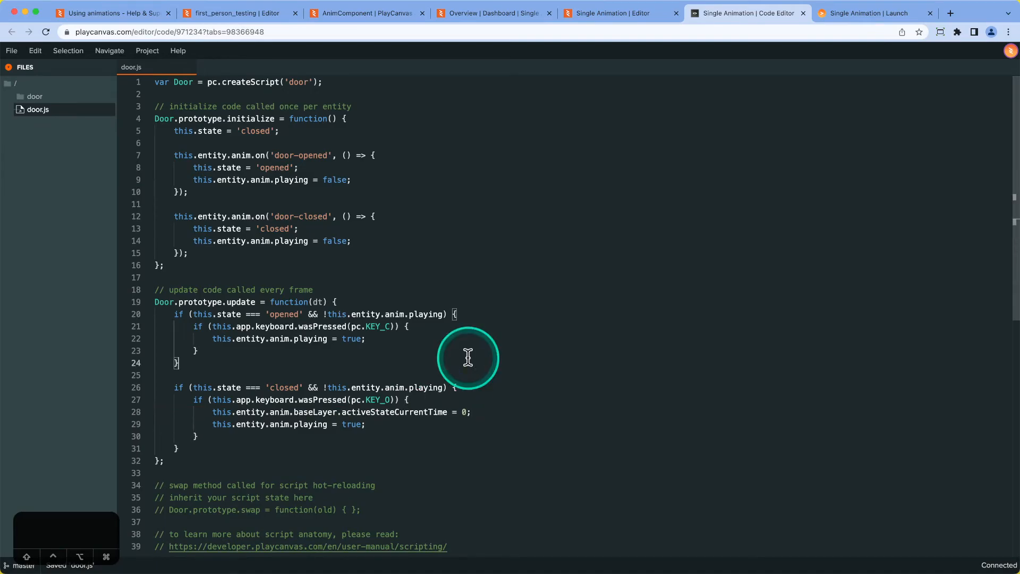
- Test the door opening and closing with O and C in the Launch tab, then return to the editor
left_click(871, 13)
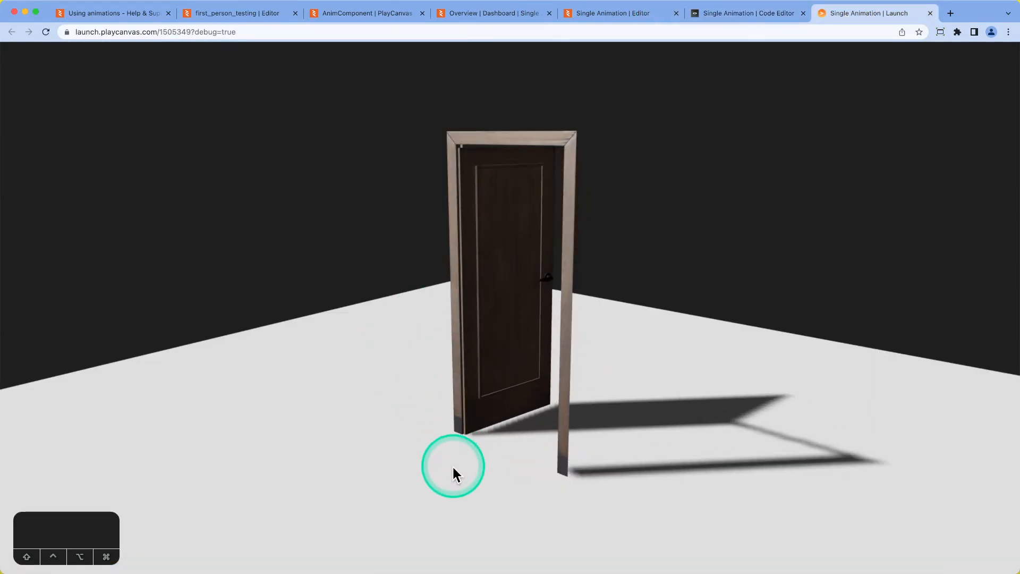
key("c")
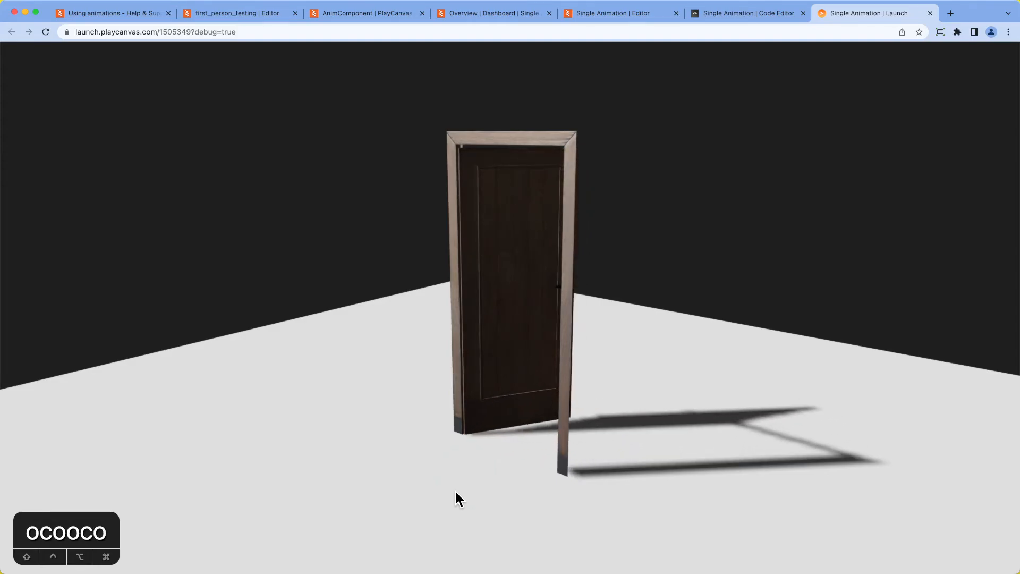
left_click(615, 13)
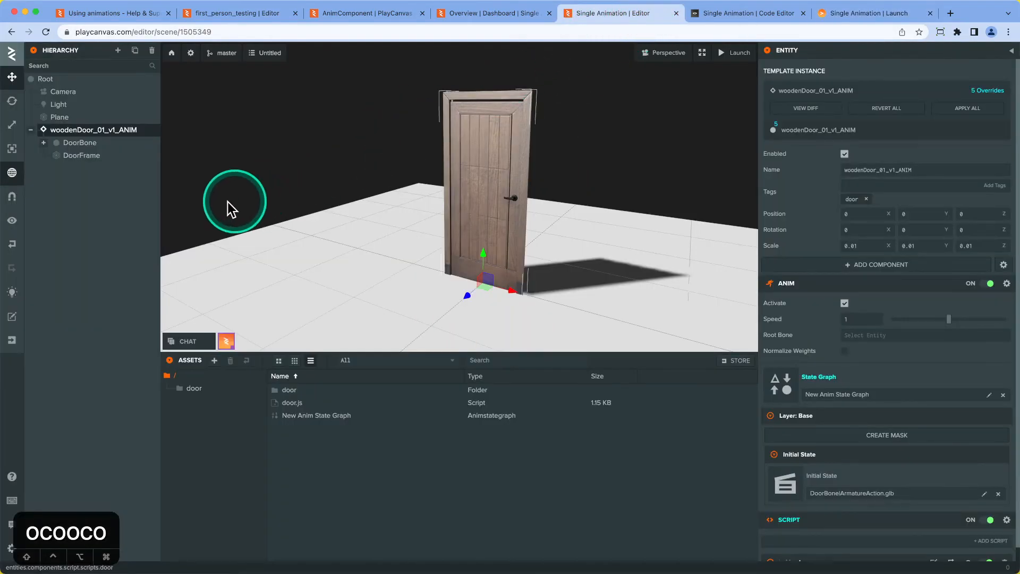
mouse_move(98, 175)
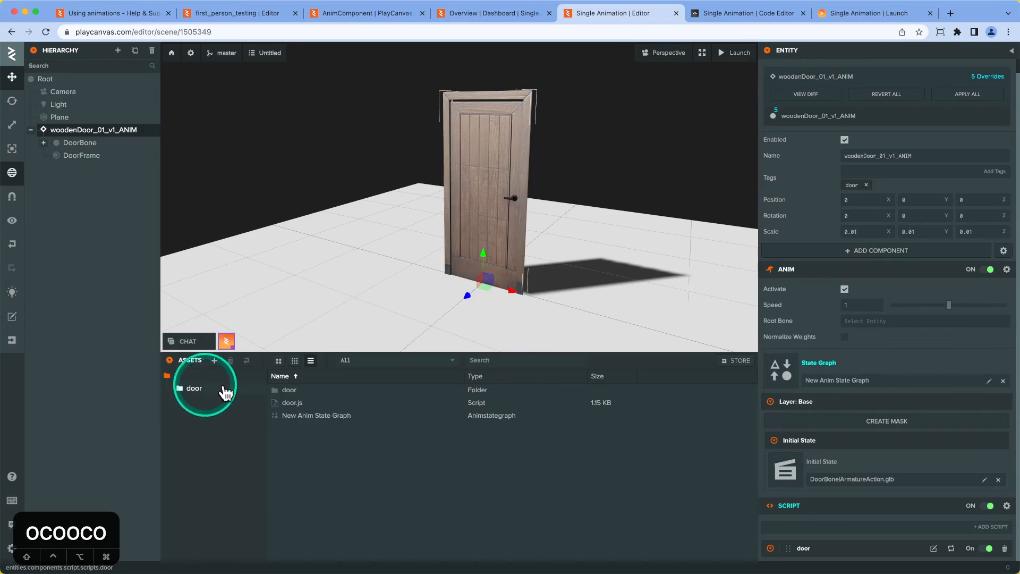
- Review the DoorBone|ArmatureAction.glb door-opened and door-closed events, then return to door.js
double_click(193, 388)
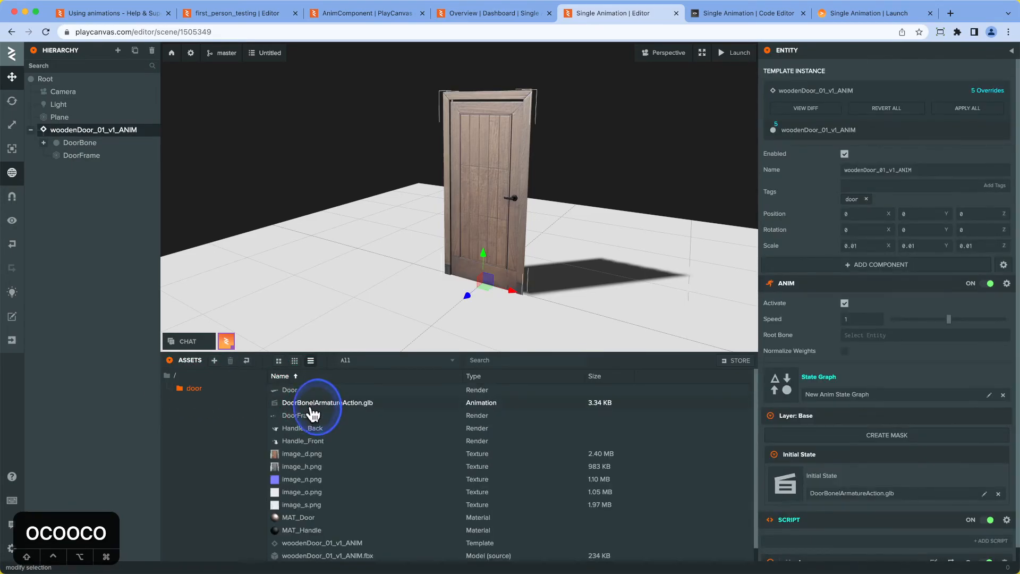
left_click(326, 402)
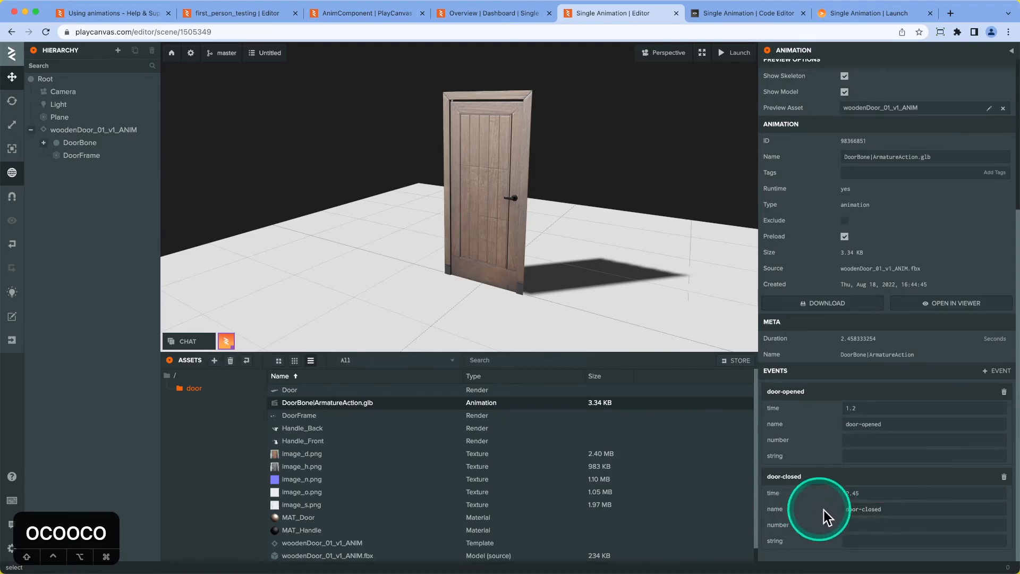
left_click(745, 13)
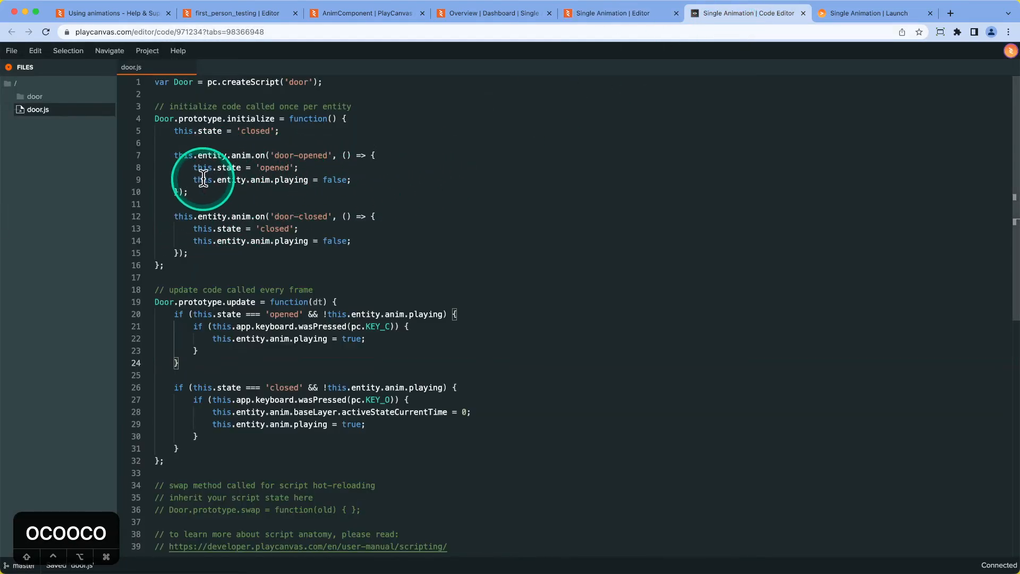
mouse_move(396, 254)
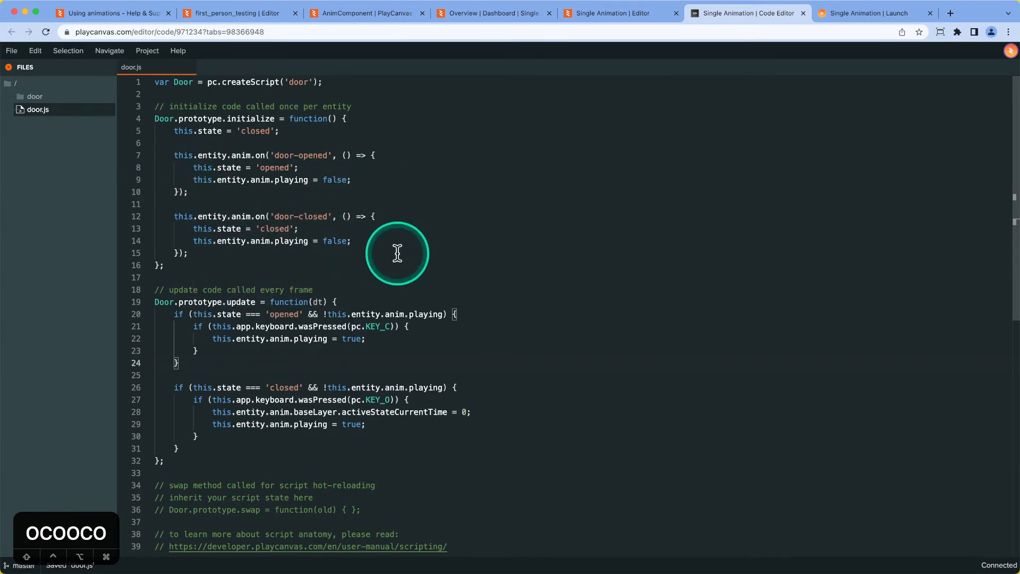
mouse_move(219, 343)
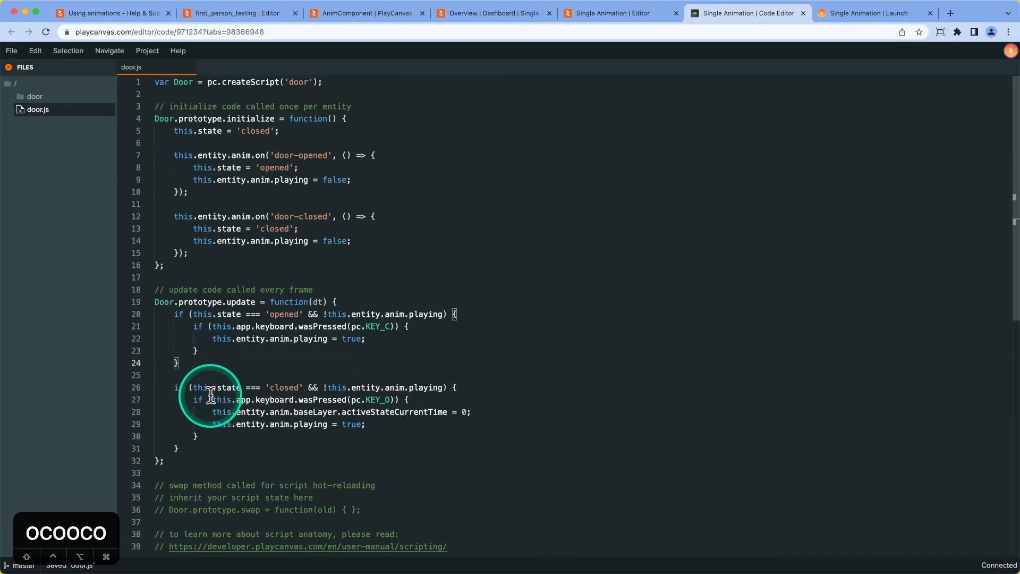
mouse_move(171, 130)
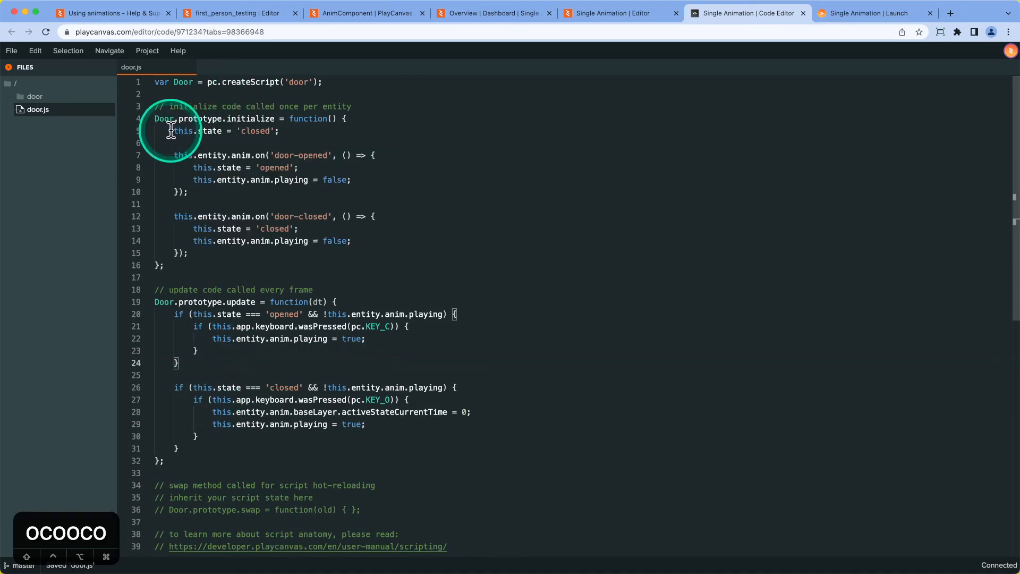
mouse_move(157, 338)
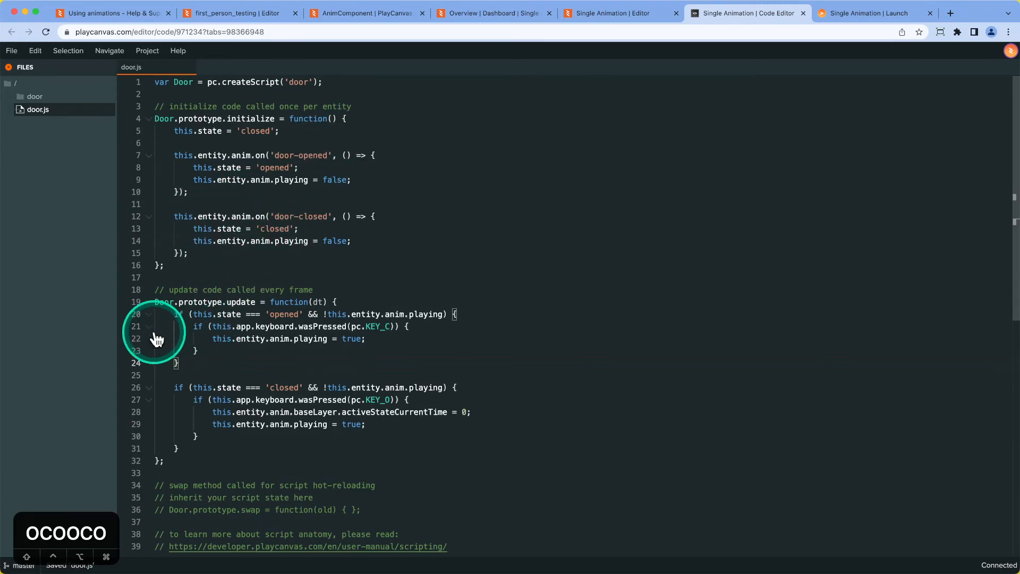
mouse_move(164, 322)
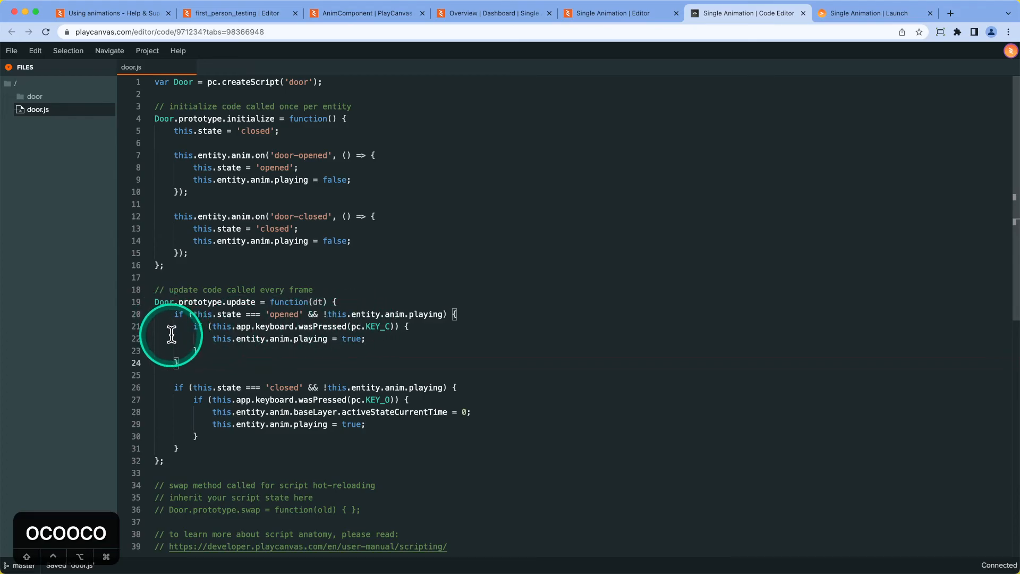
mouse_move(322, 445)
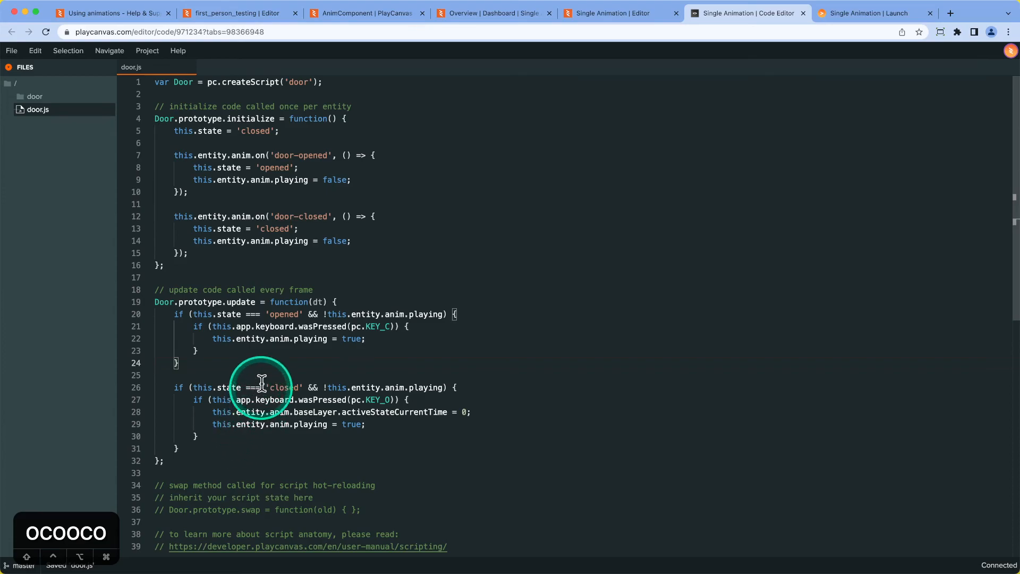
mouse_move(426, 315)
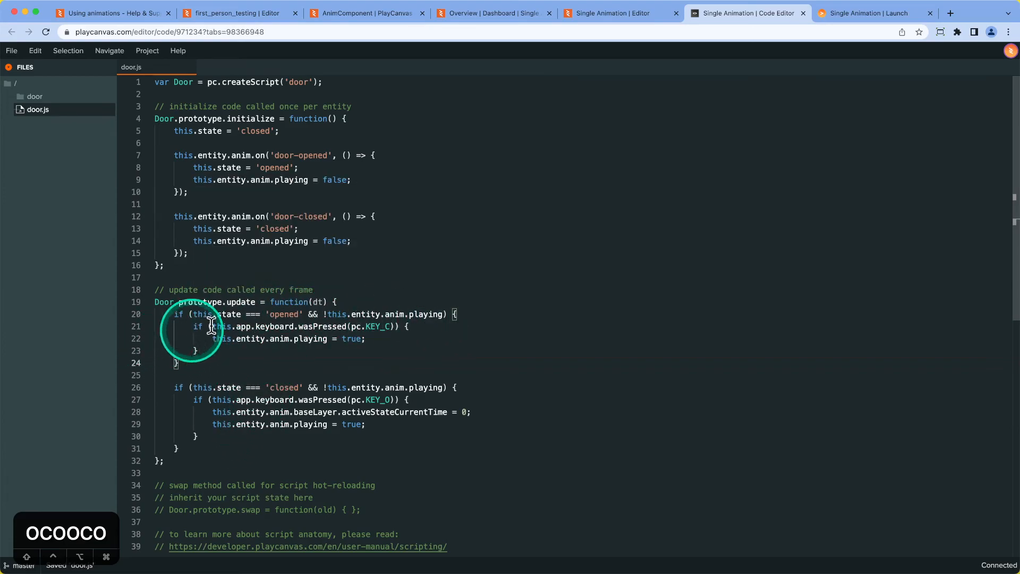
mouse_move(237, 424)
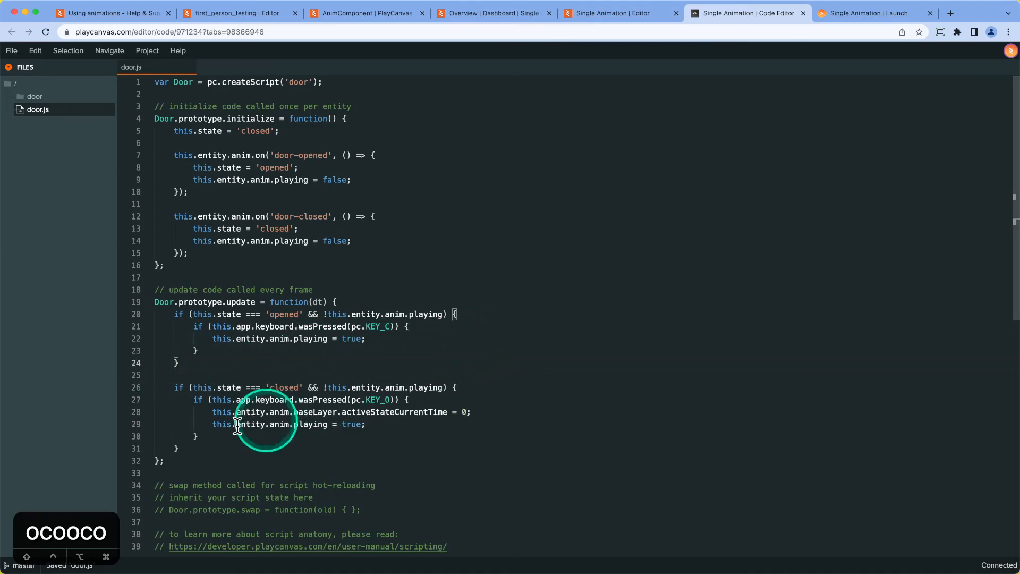
mouse_move(419, 420)
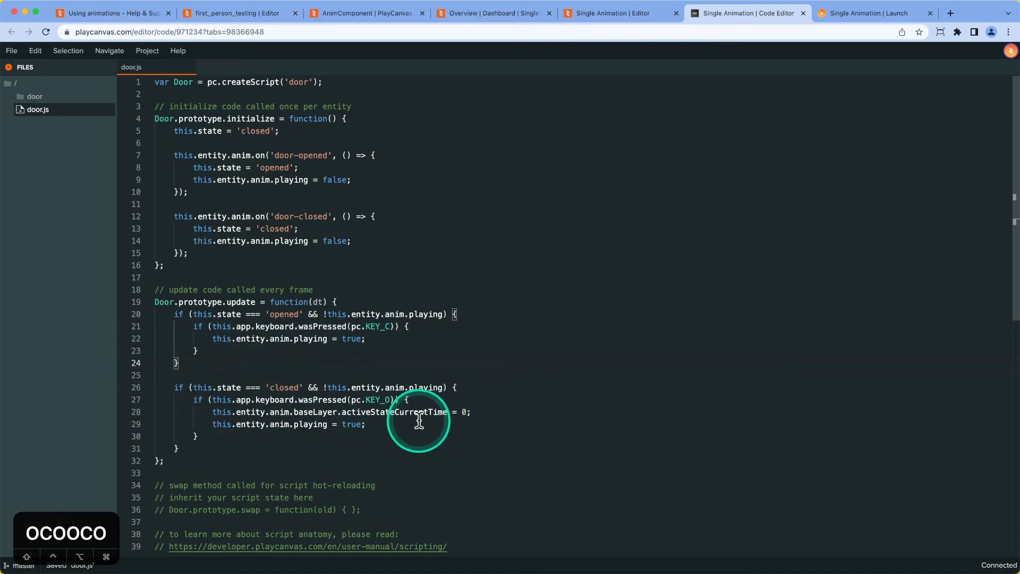
mouse_move(609, 44)
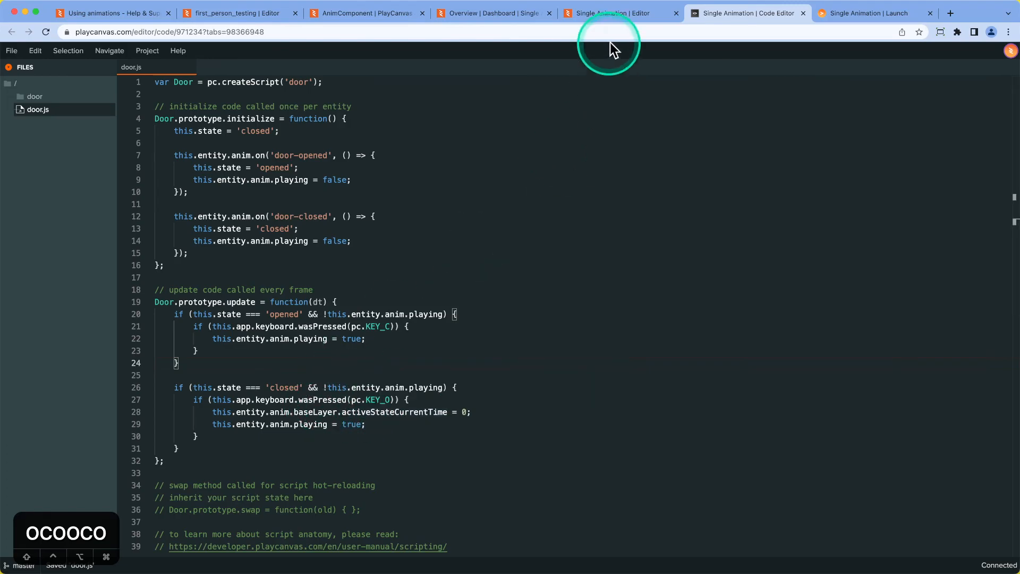
left_click(616, 13)
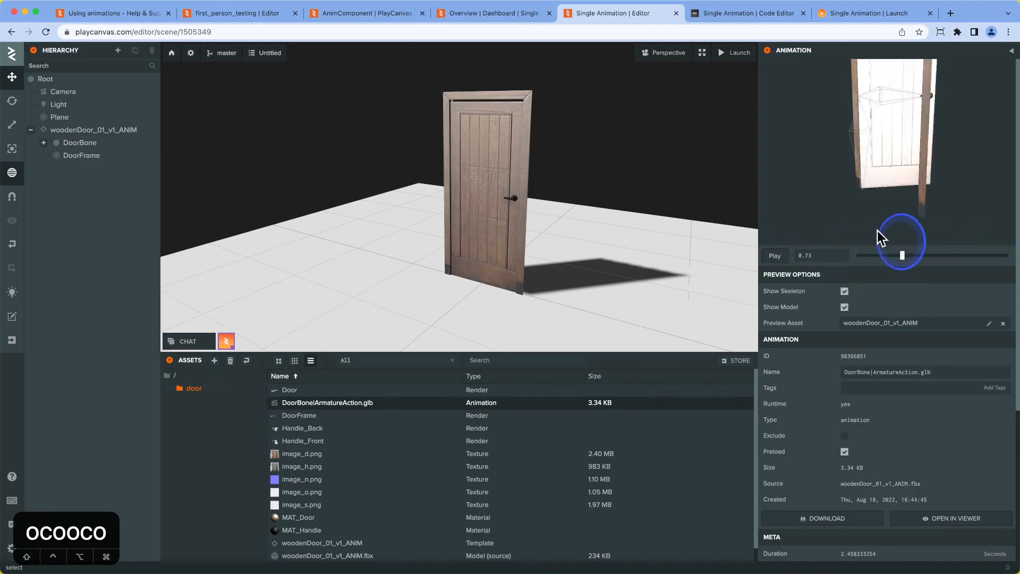
left_click(746, 13)
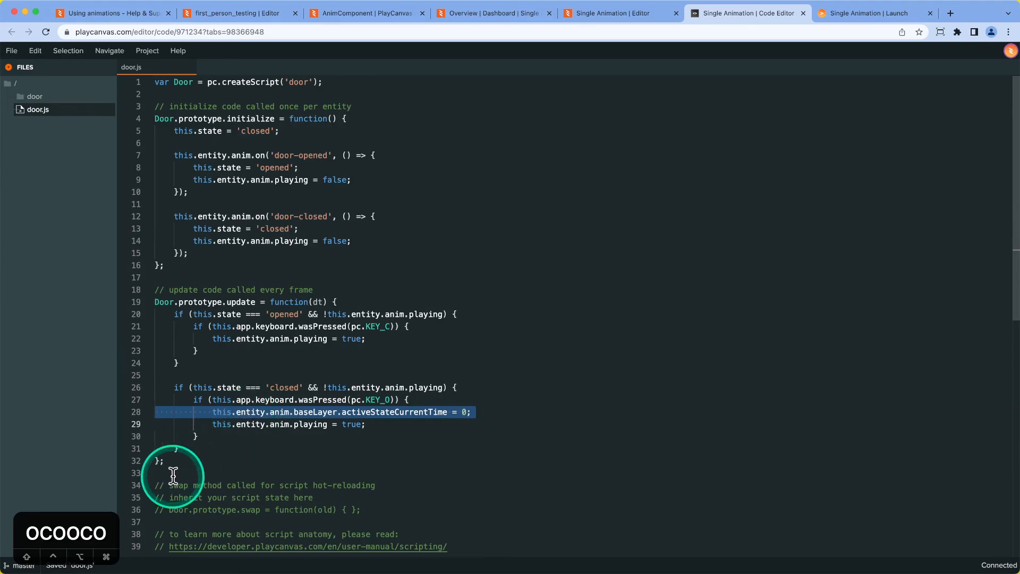
mouse_move(598, 30)
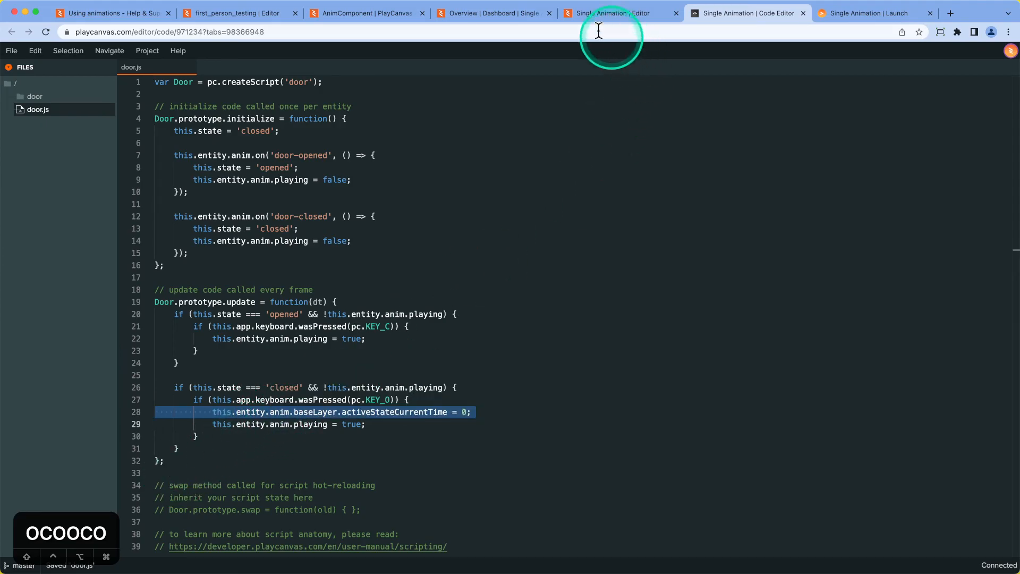
- Create a Version Control checkpoint described 'fix' on the master branch
left_click(618, 13)
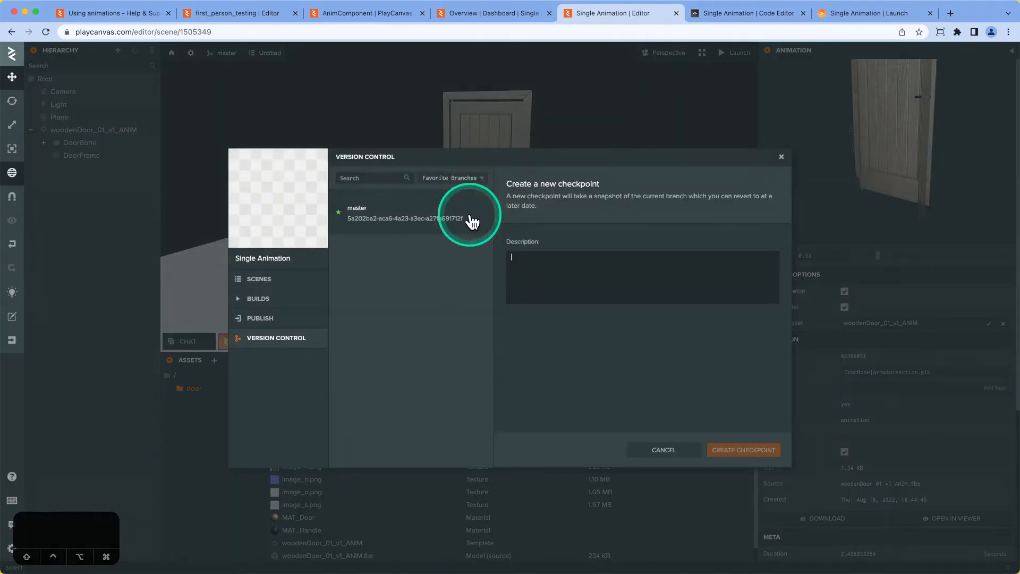
type("f")
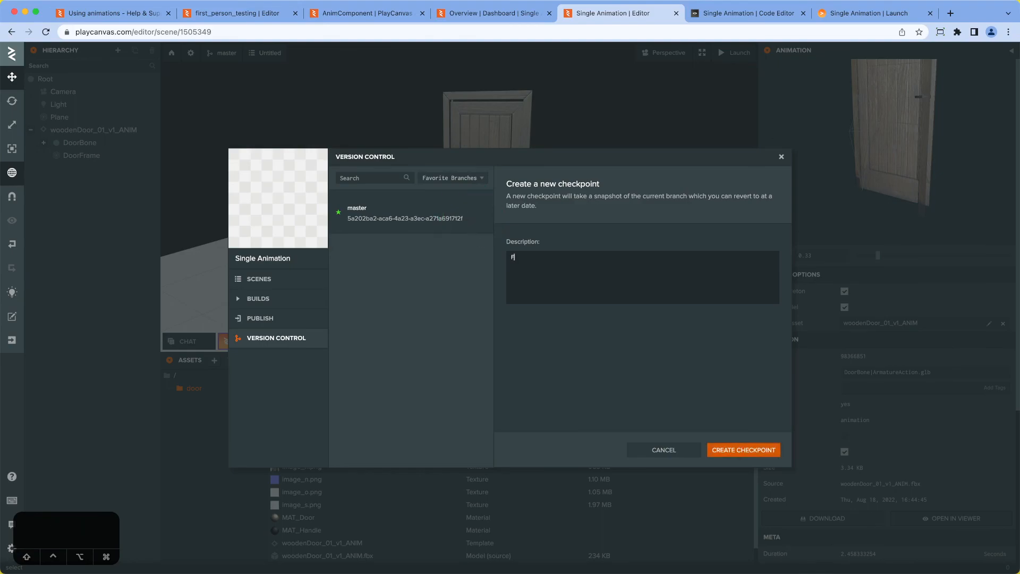
type("ix")
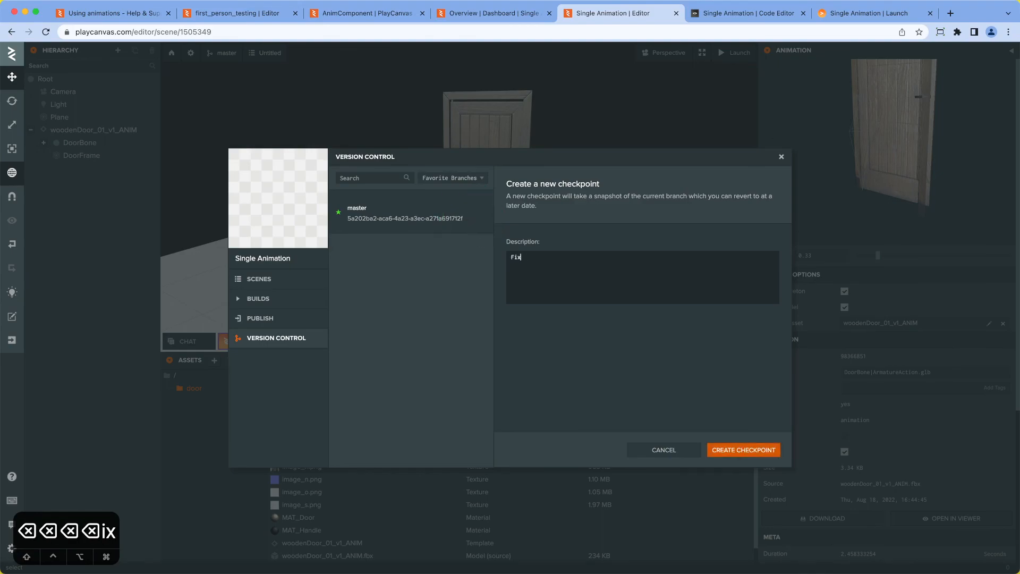
left_click(743, 449)
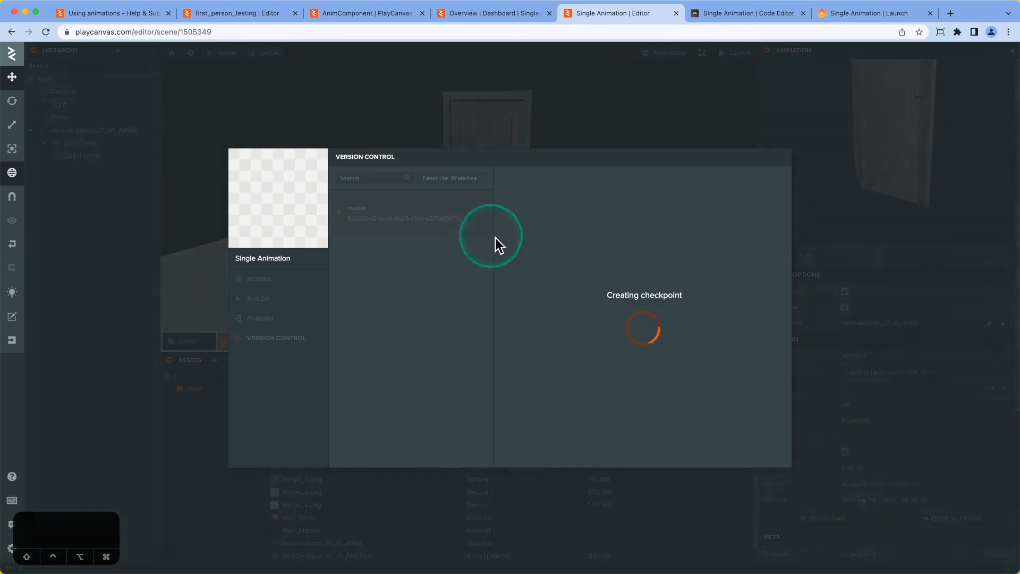